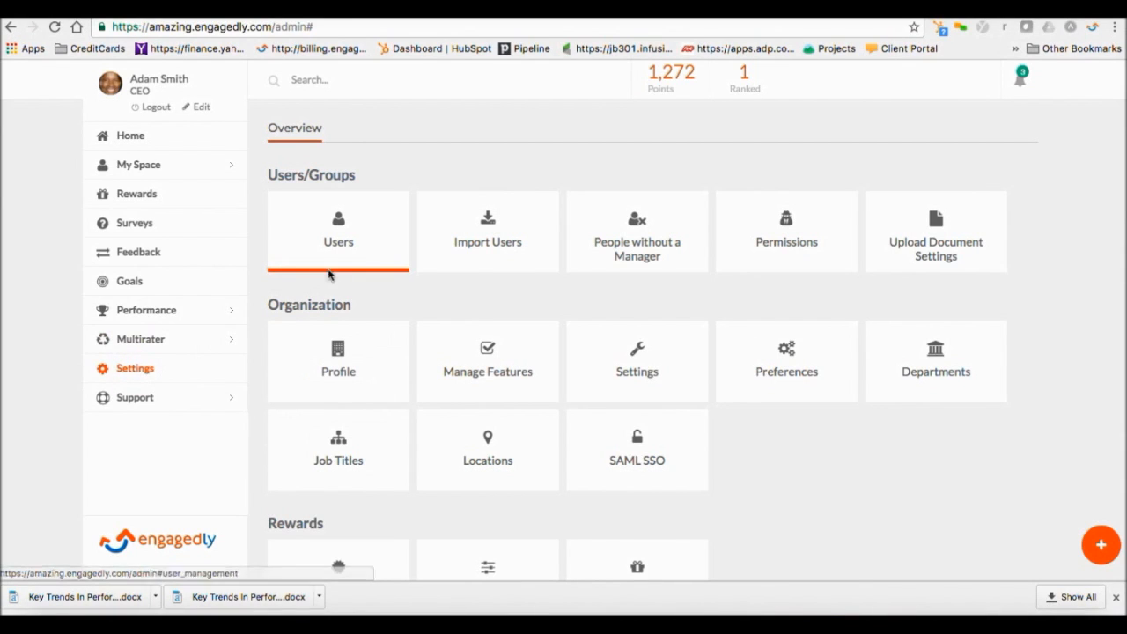
left_click(338, 238)
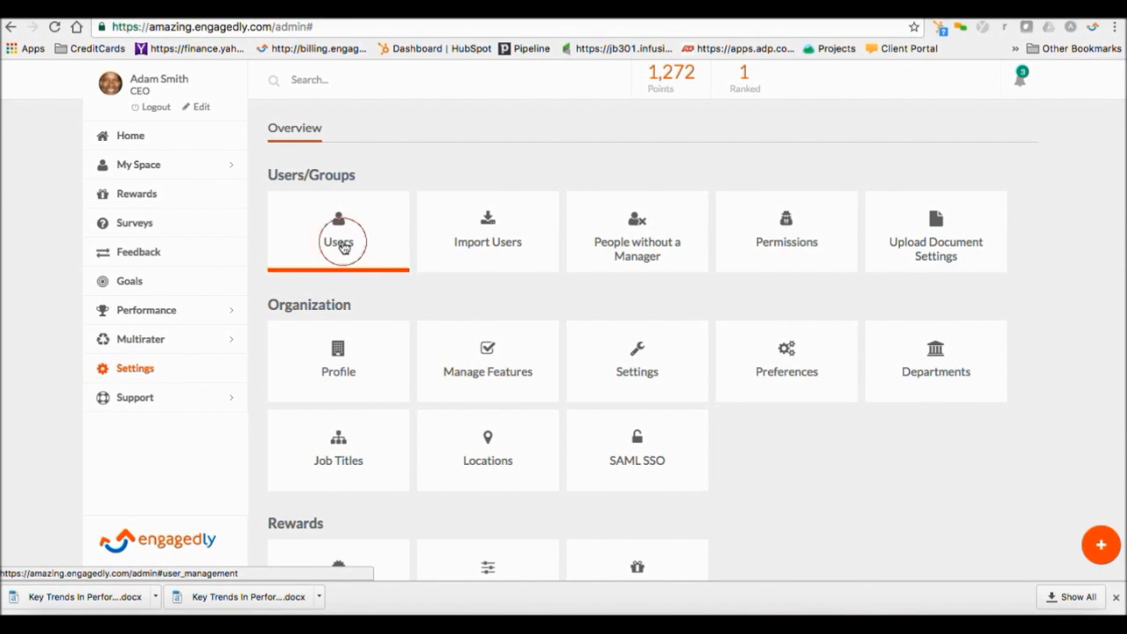
left_click(338, 229)
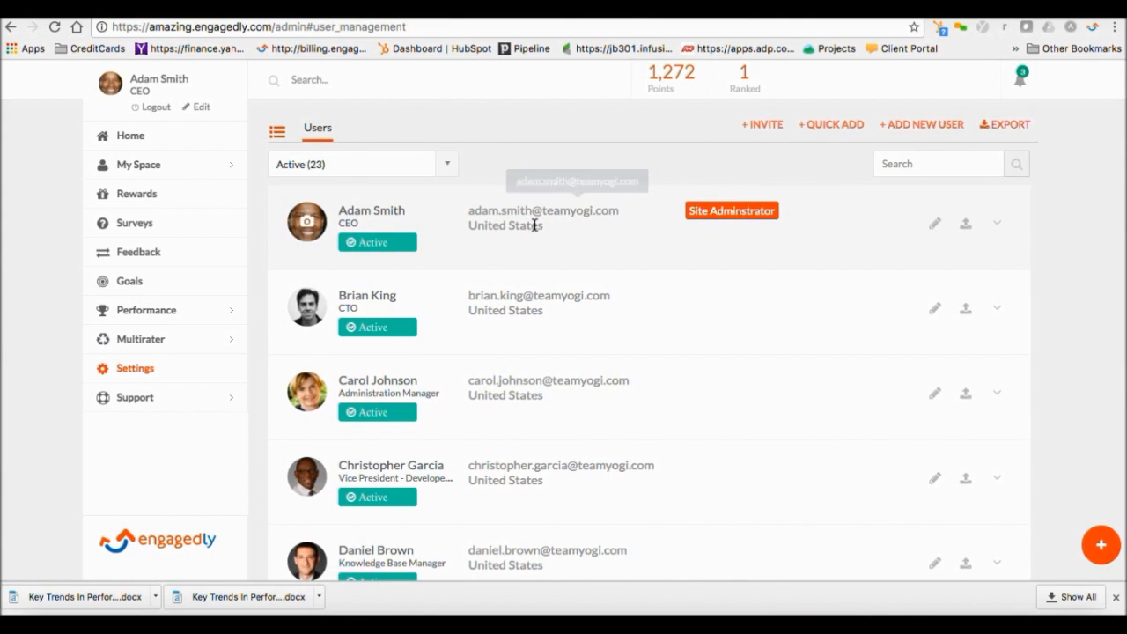
mouse_move(748, 323)
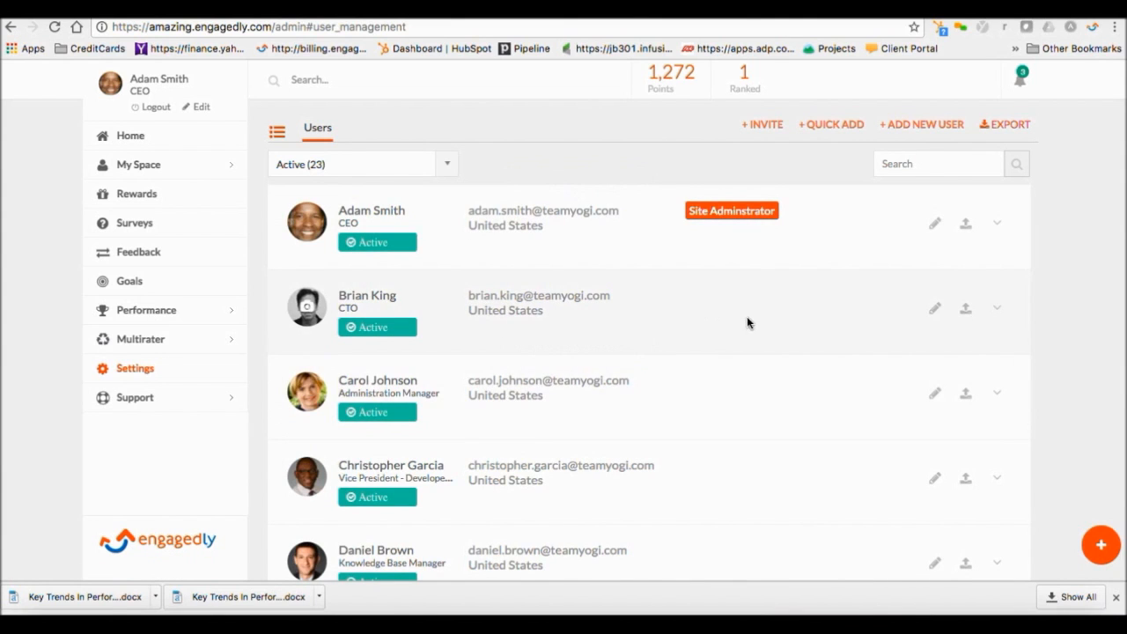
mouse_move(935, 310)
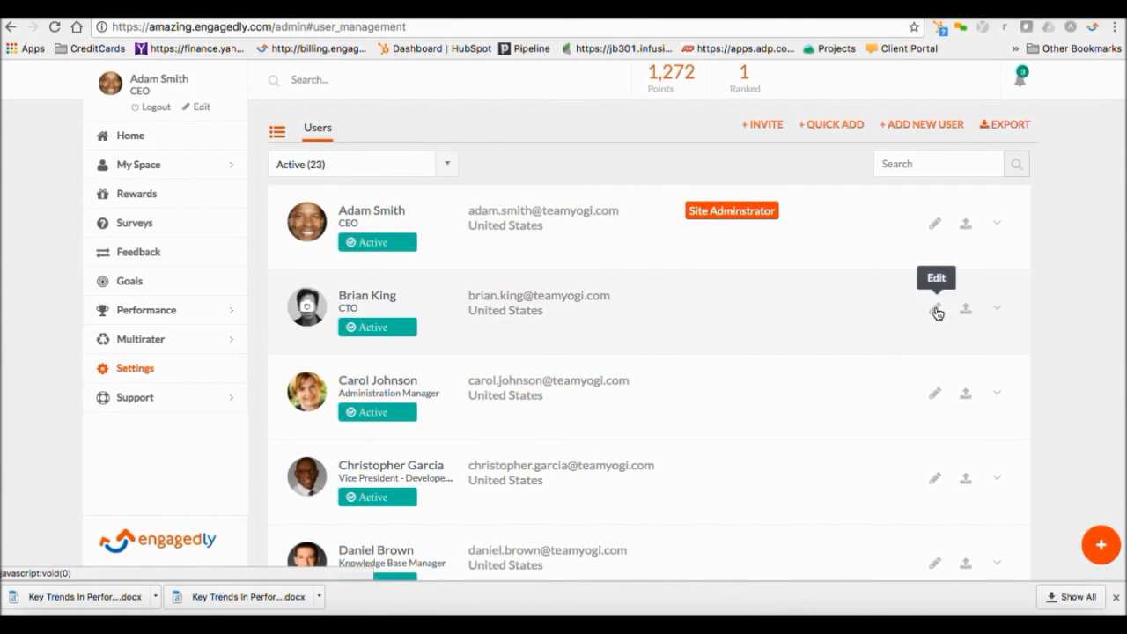
mouse_move(947, 311)
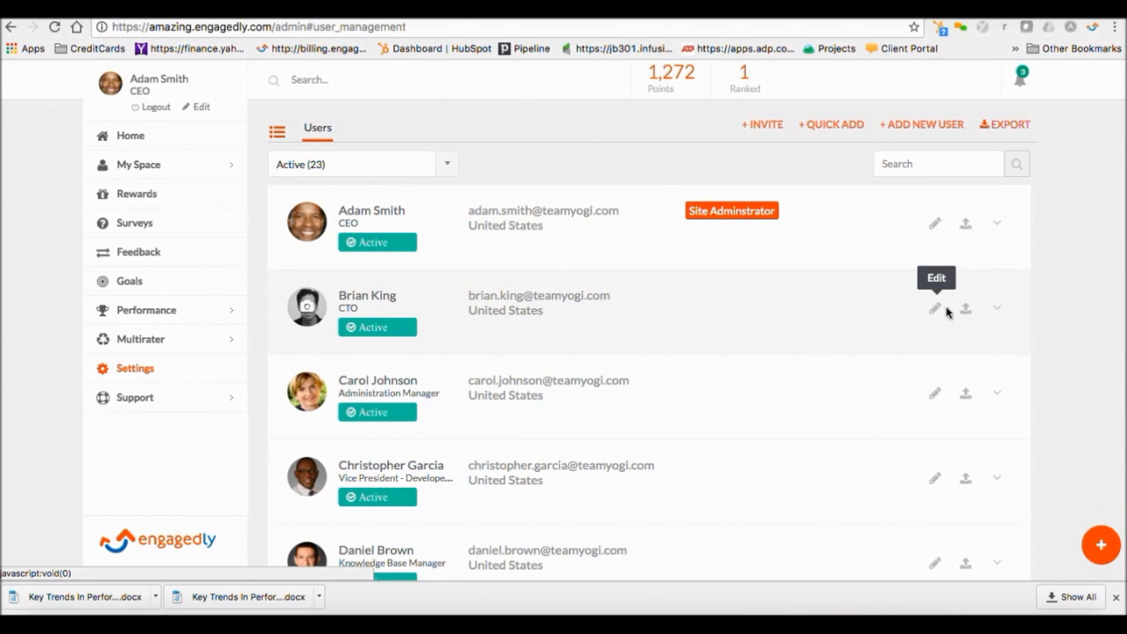
left_click(995, 309)
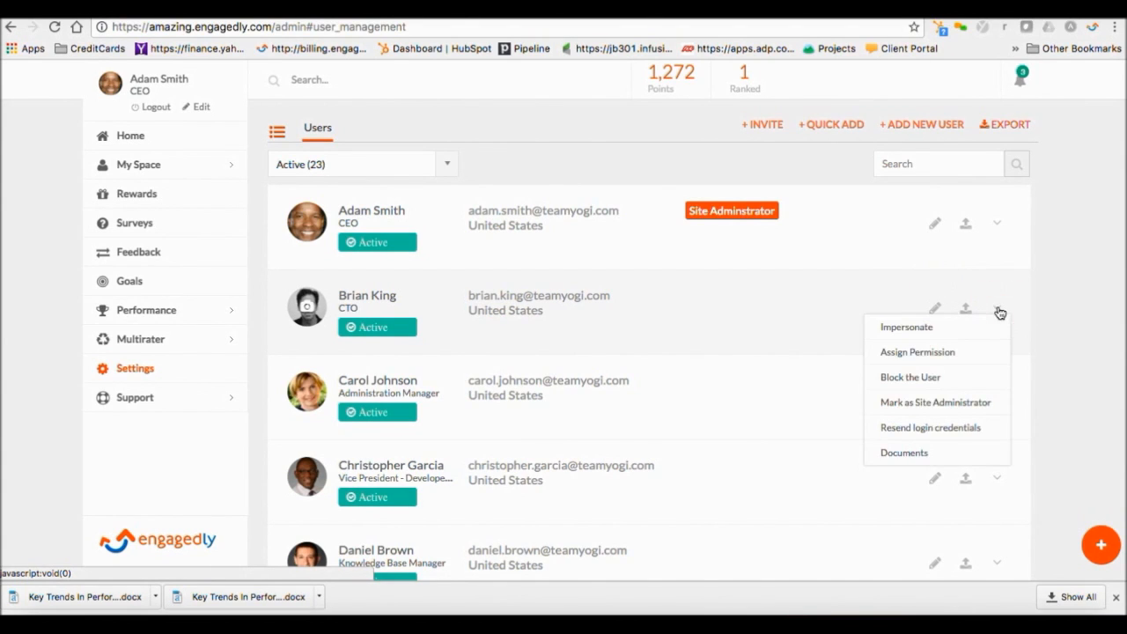
mouse_move(913, 386)
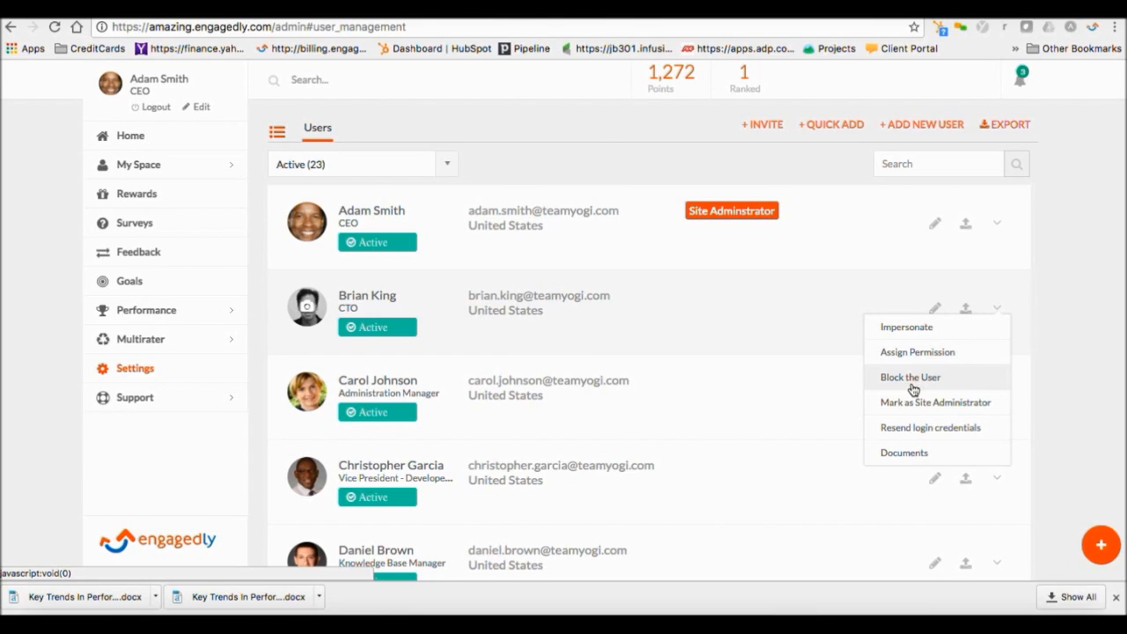
mouse_move(916, 434)
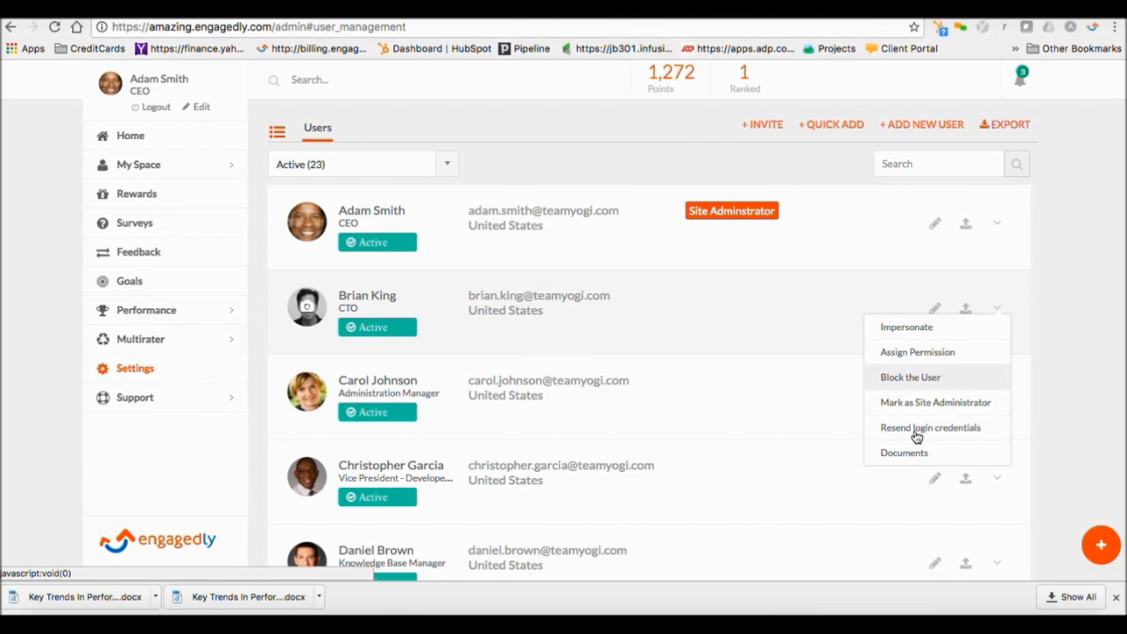
mouse_move(951, 435)
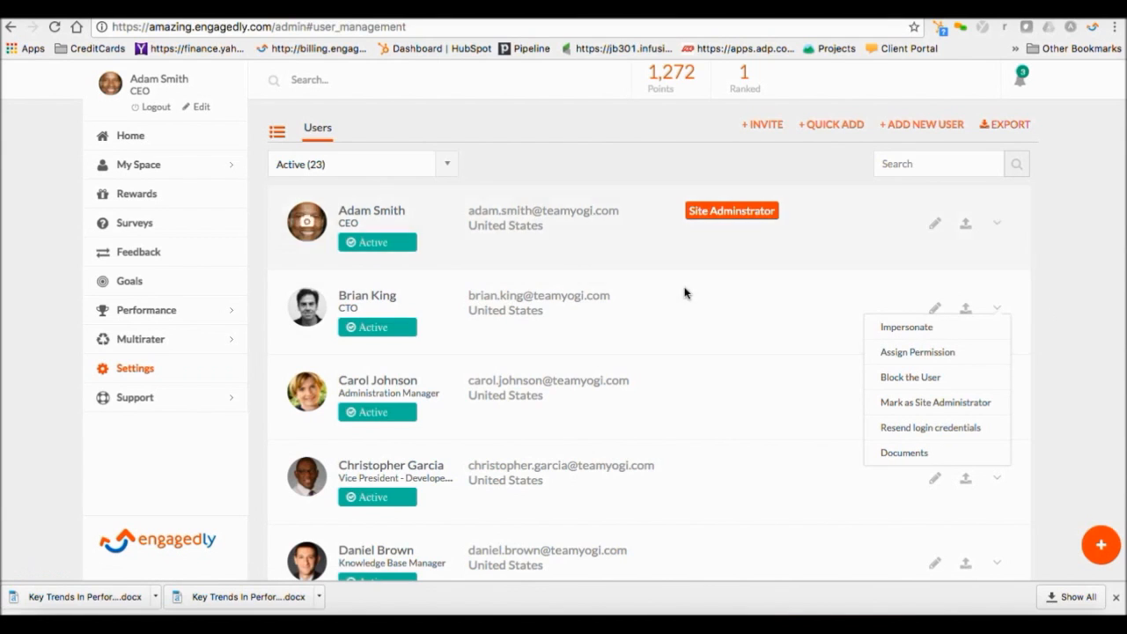
View the Amazing Inc. organisation profile with its logo and About description.
left_click(134, 368)
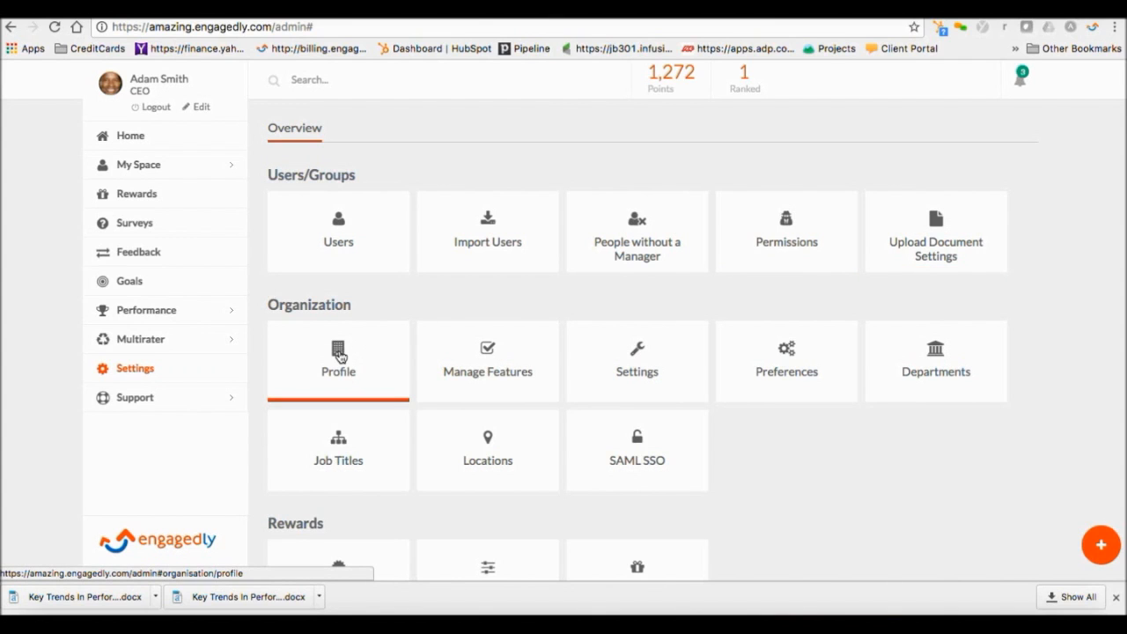
left_click(338, 360)
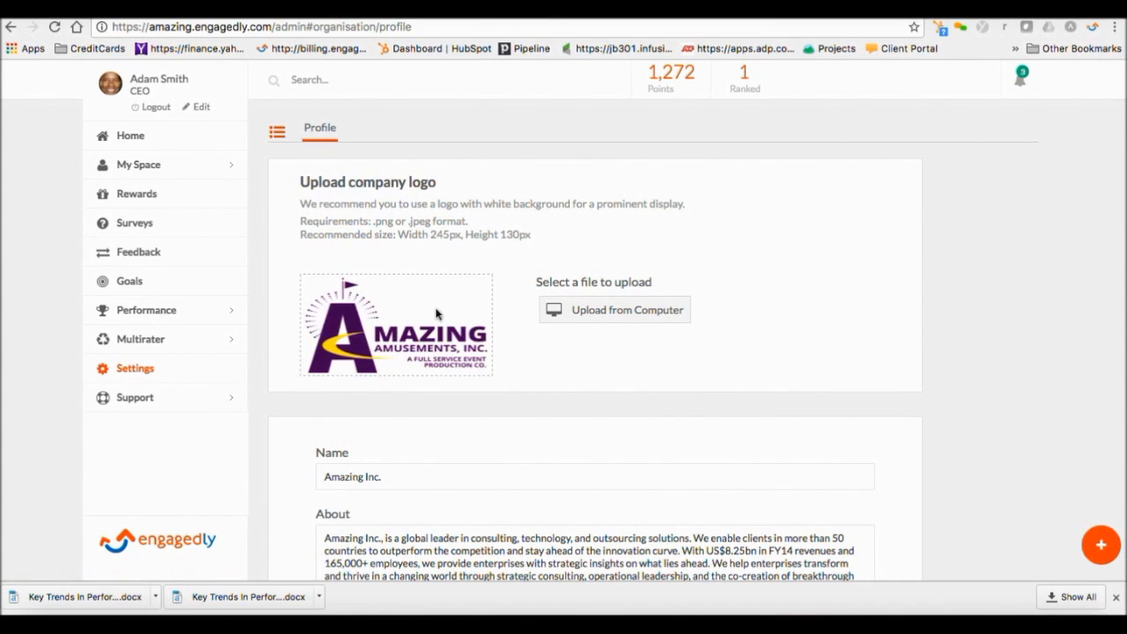
scroll("down", 3)
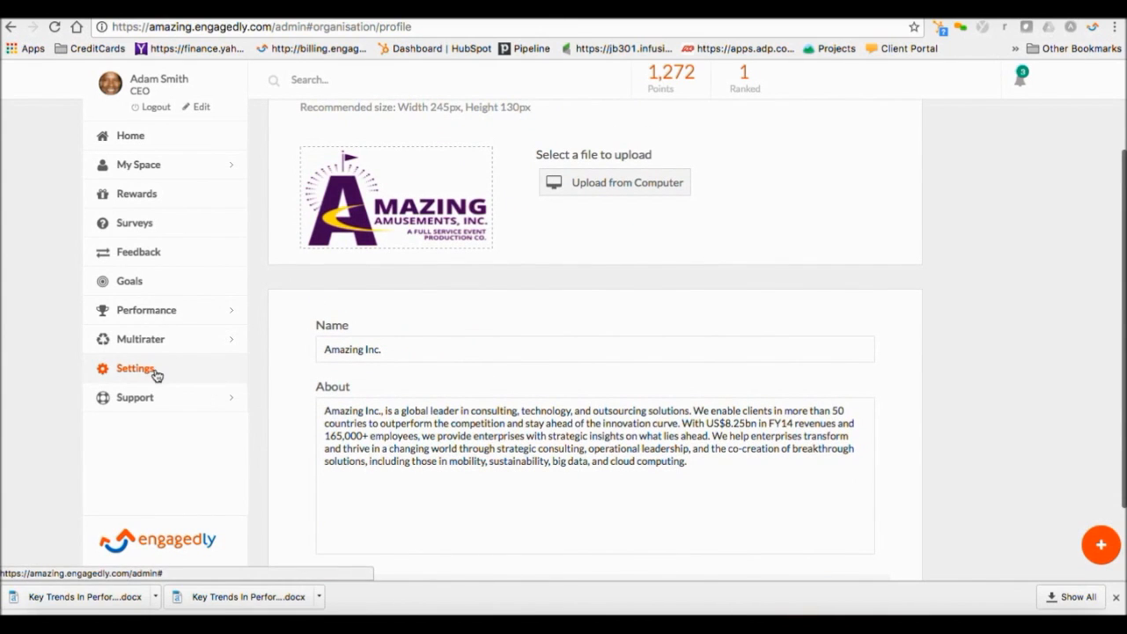
Browse the Manage Features module checkboxes, then return to the Settings overview.
left_click(134, 368)
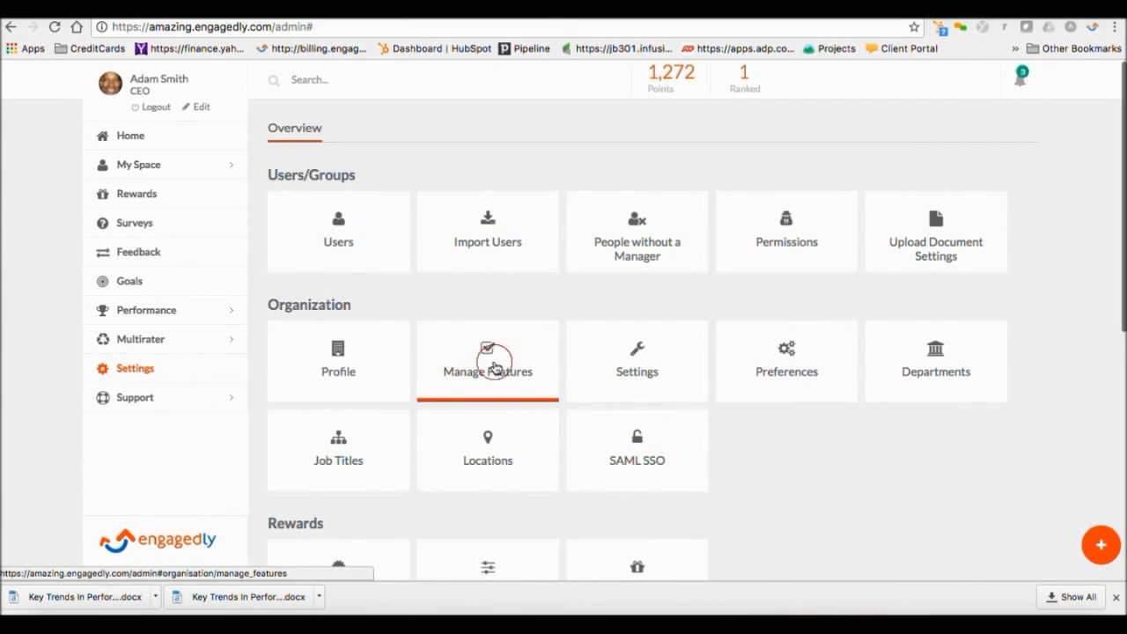
left_click(487, 361)
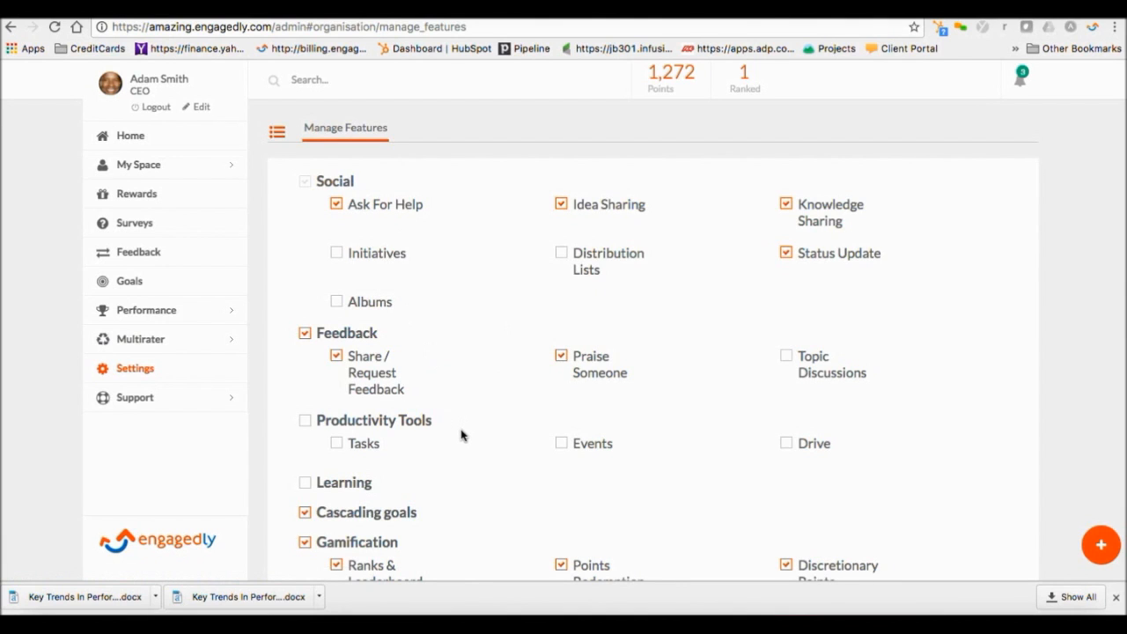
scroll("down", 3)
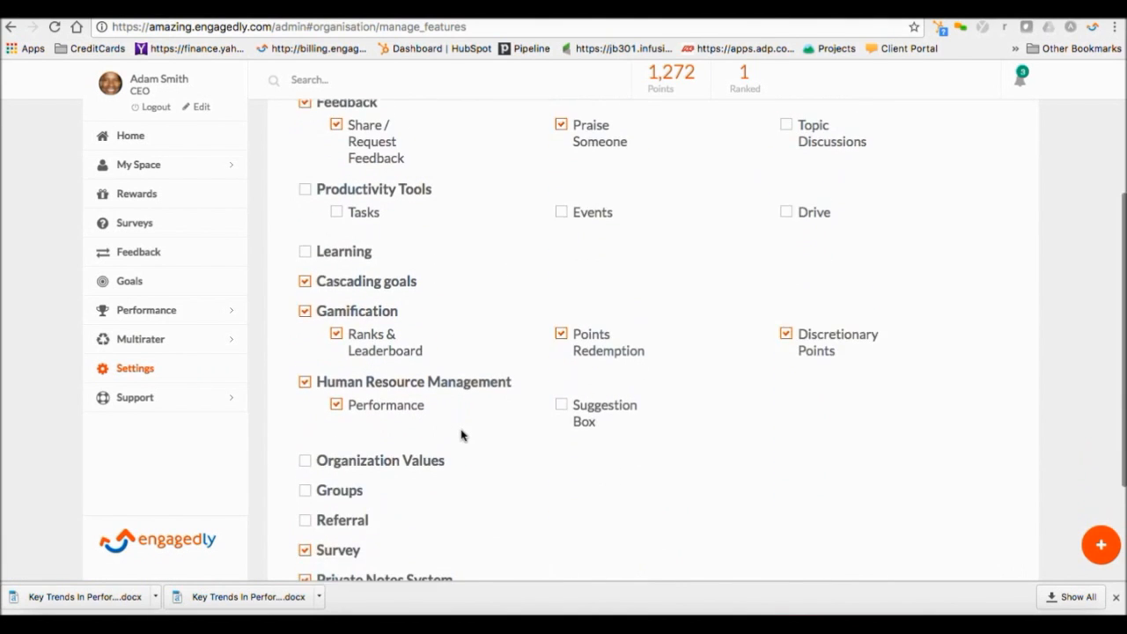
scroll("down", 3)
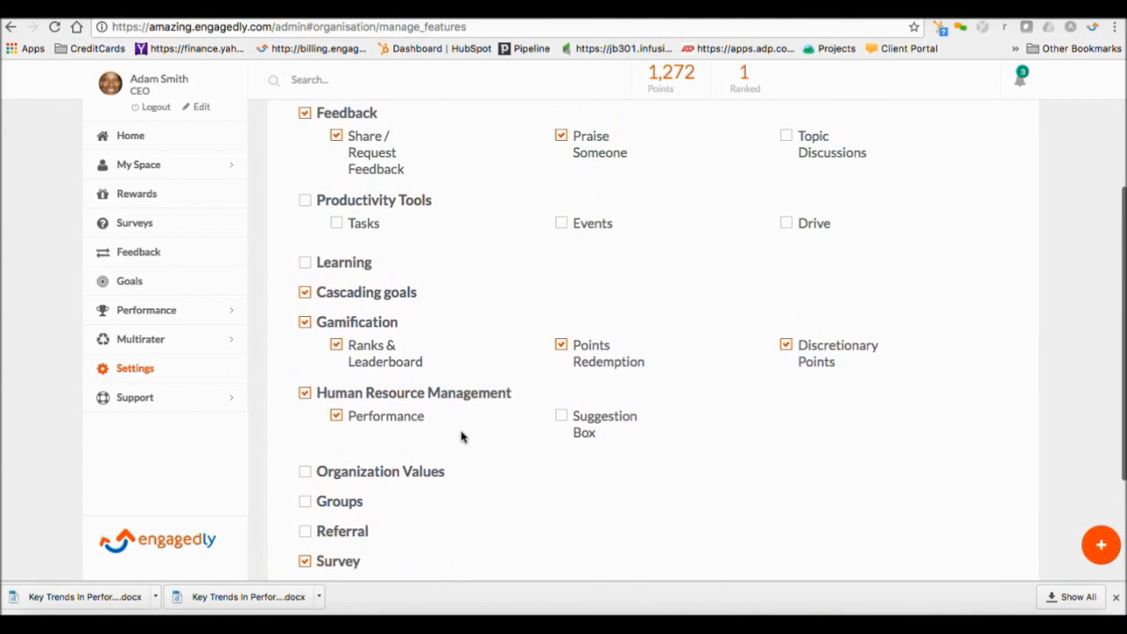
left_click(135, 368)
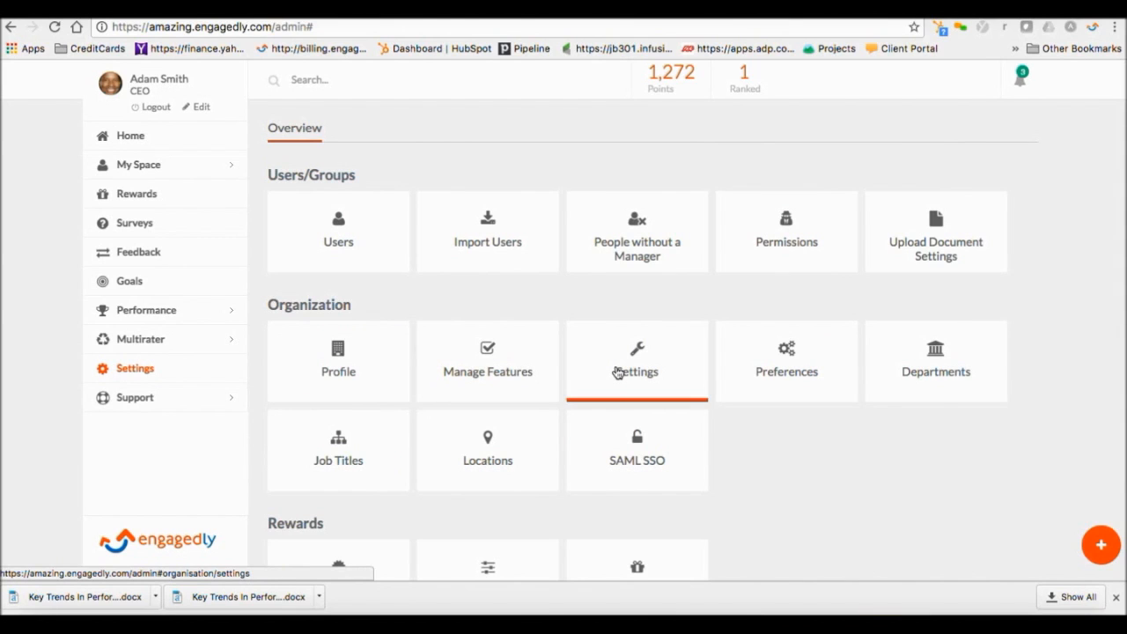
left_click(637, 361)
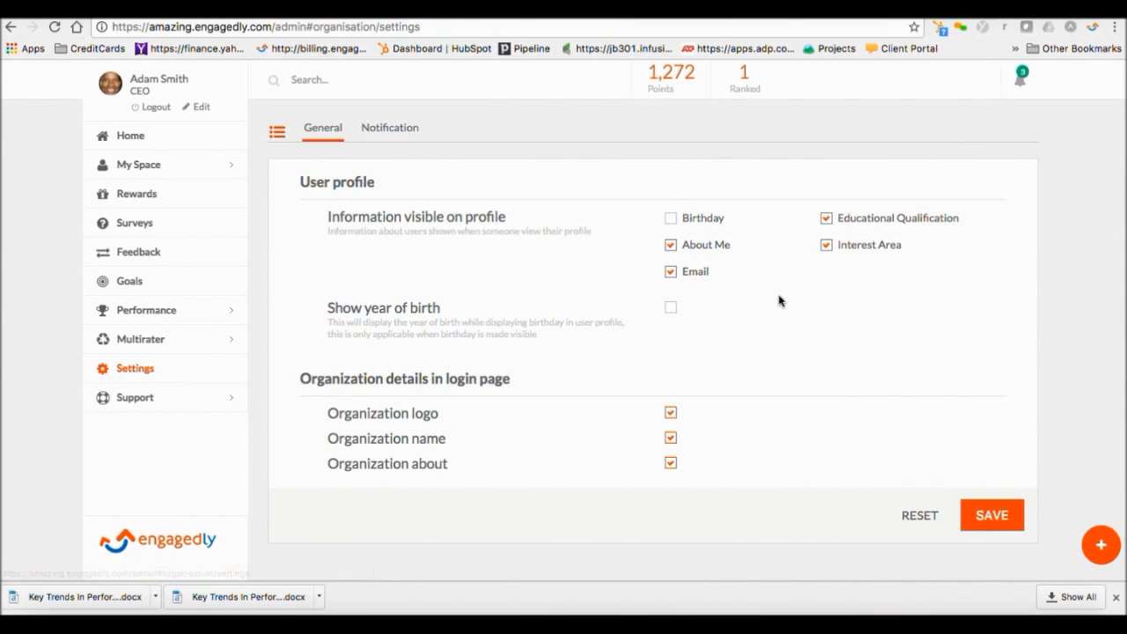
mouse_move(620, 263)
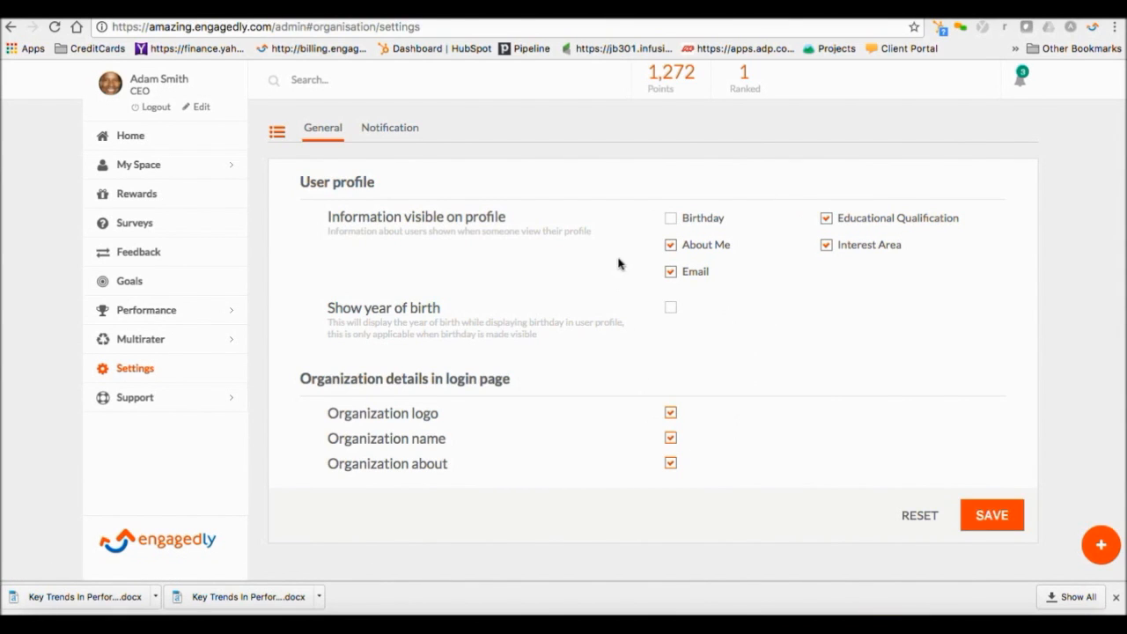
mouse_move(401, 131)
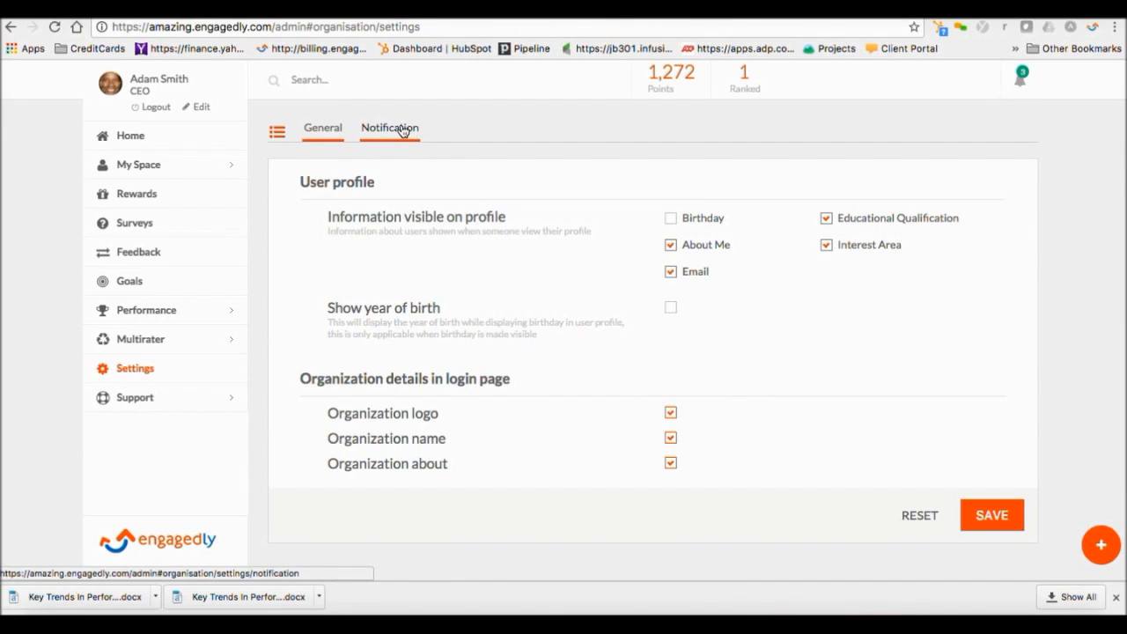
left_click(389, 128)
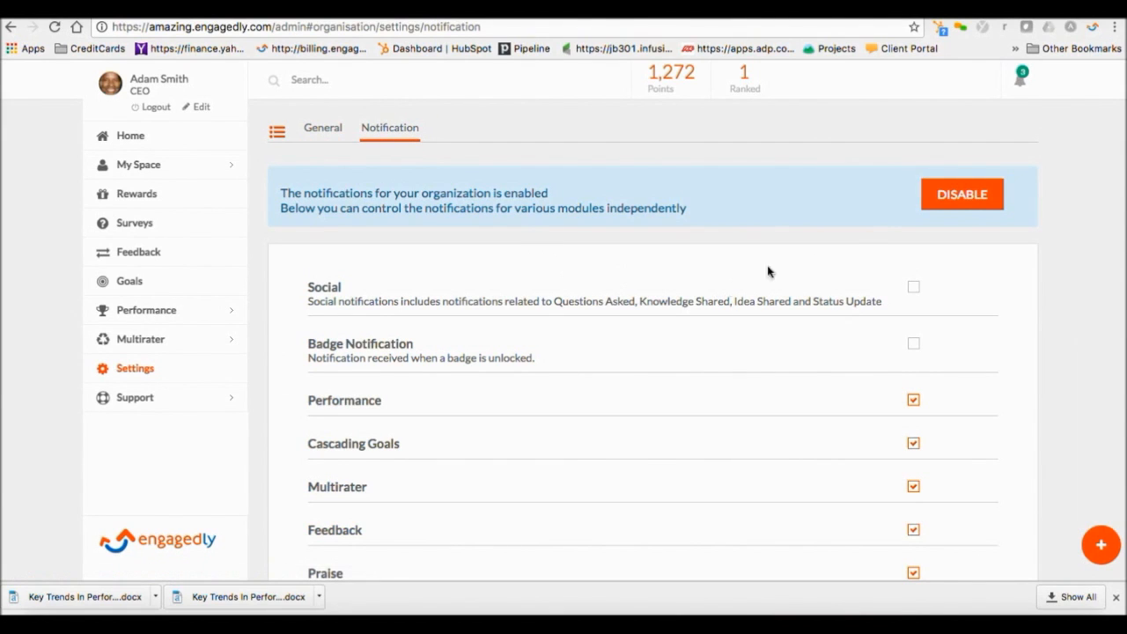
mouse_move(926, 344)
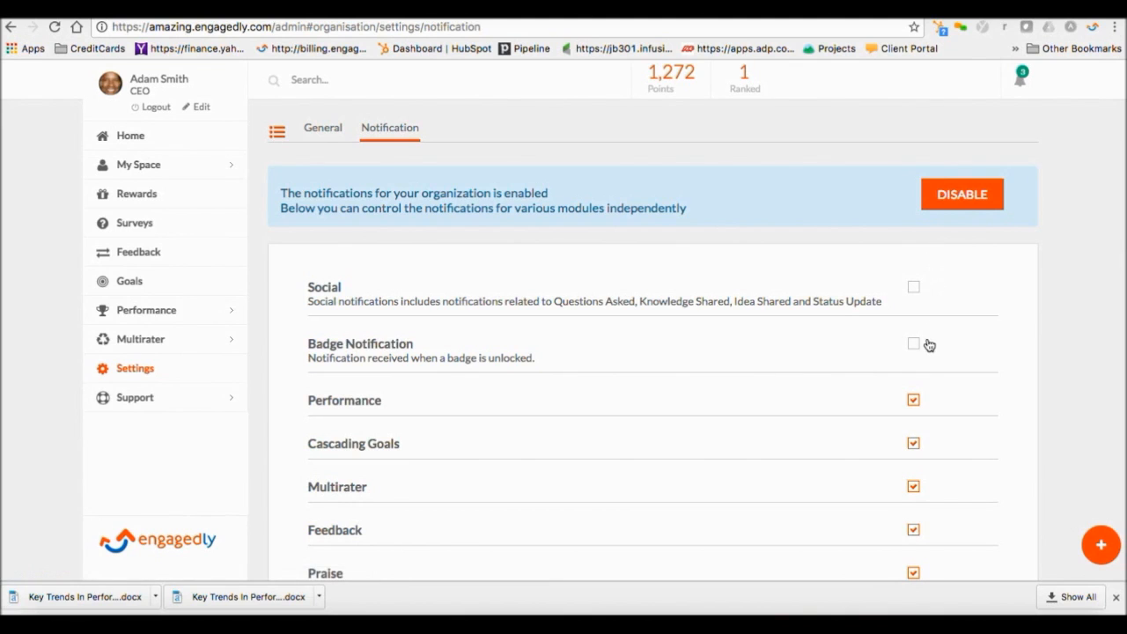
scroll("down", 3)
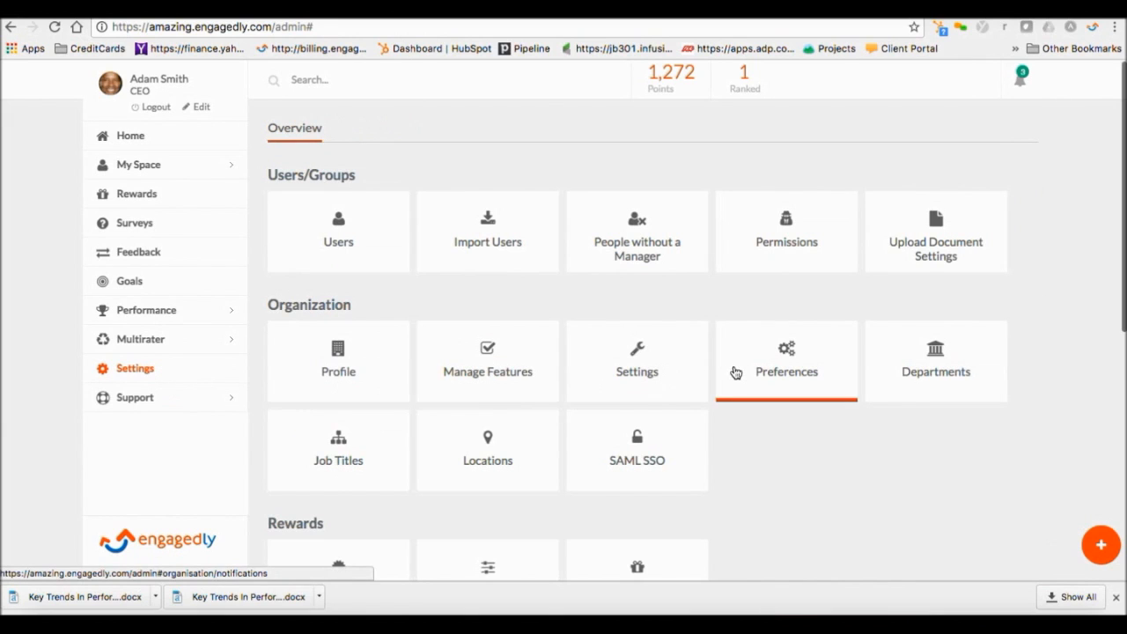
Review time zone, date/time formats and feedback notification defaults, then return to Settings.
left_click(786, 361)
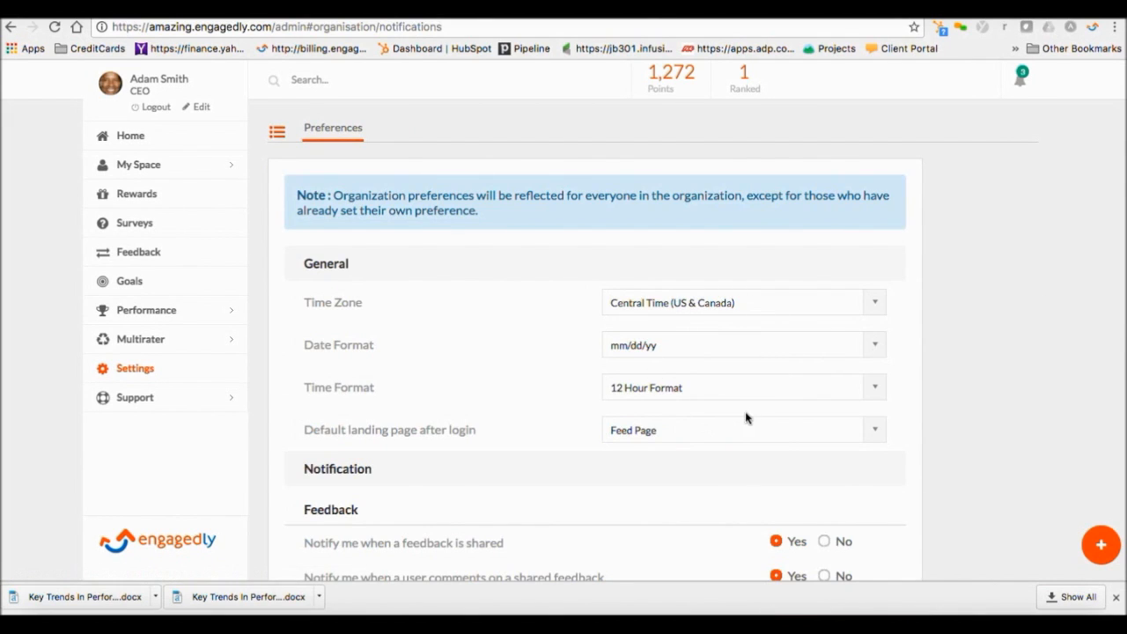
scroll("down", 3)
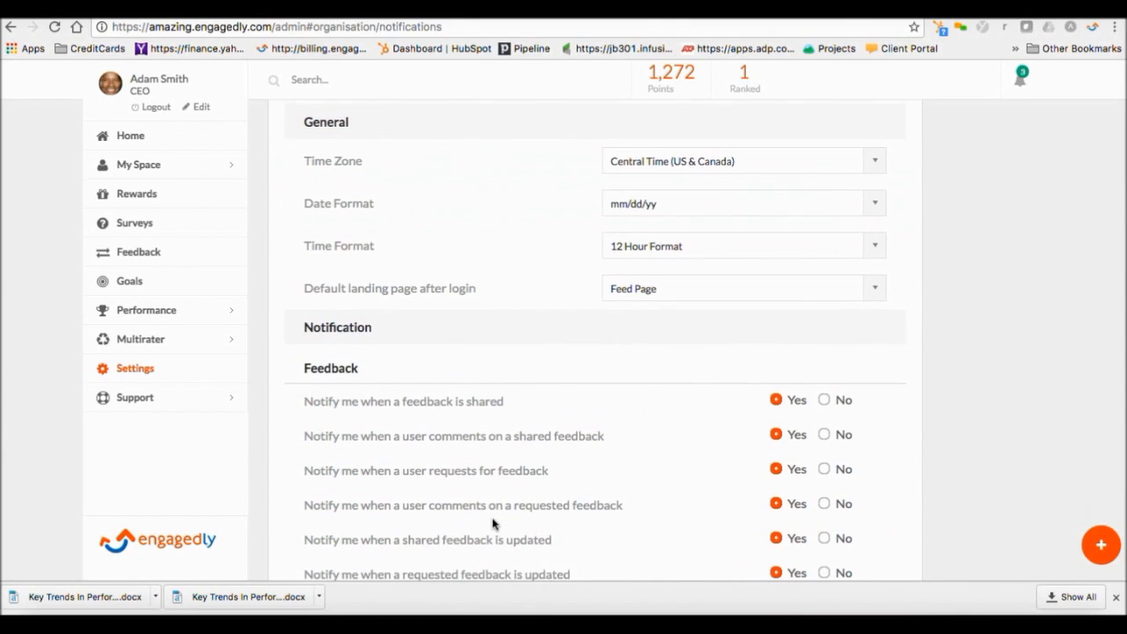
left_click(135, 369)
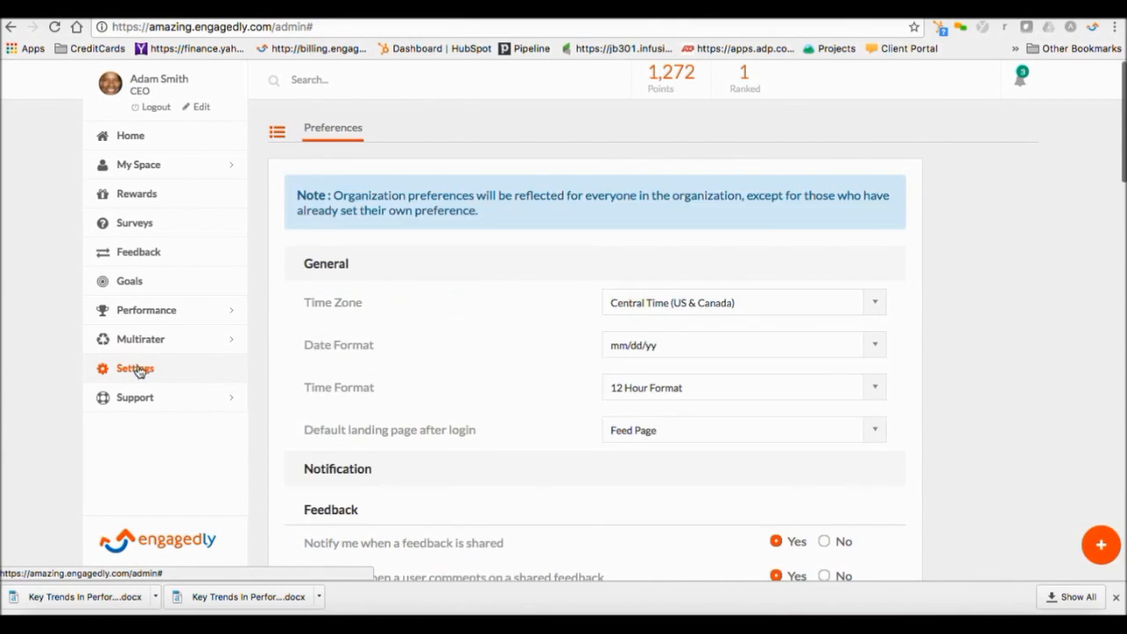
left_click(135, 368)
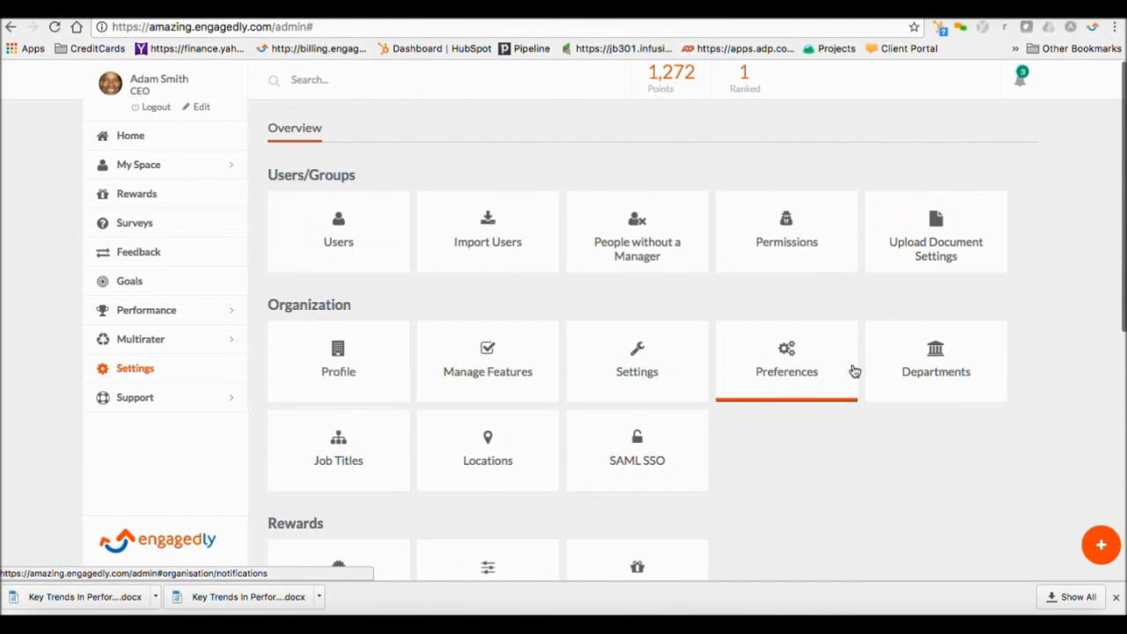
left_click(935, 361)
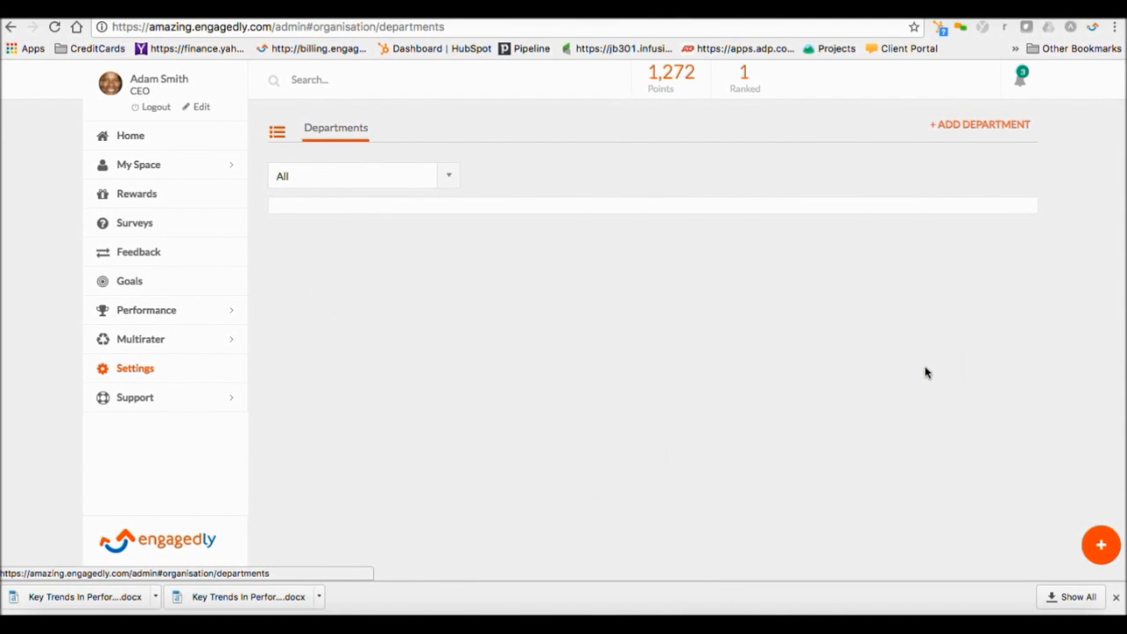
scroll("down", 3)
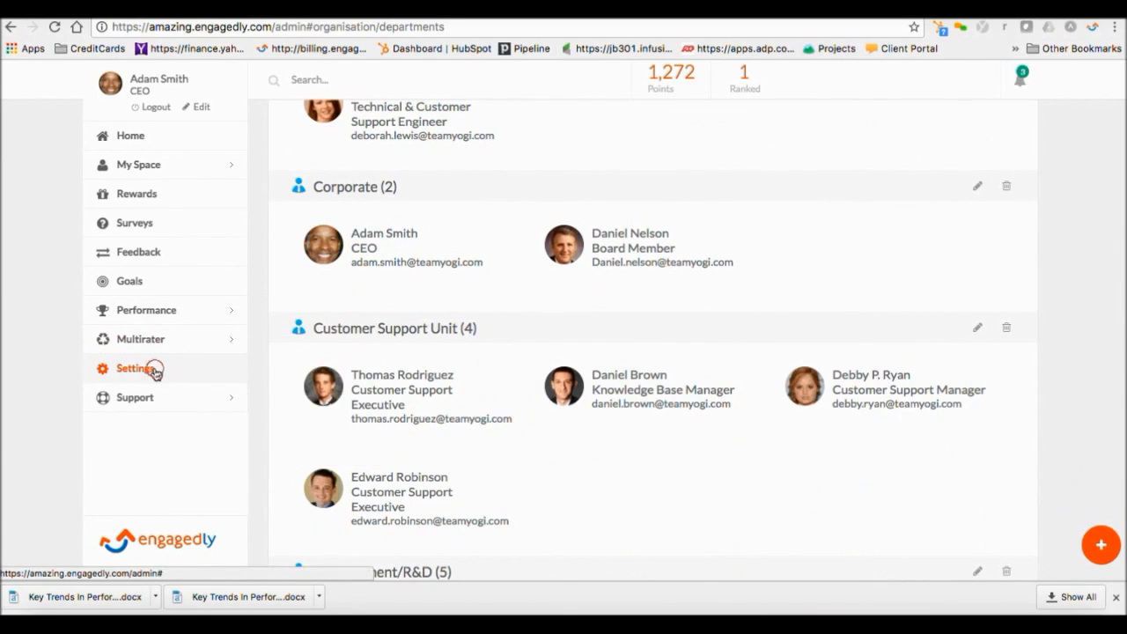
left_click(155, 369)
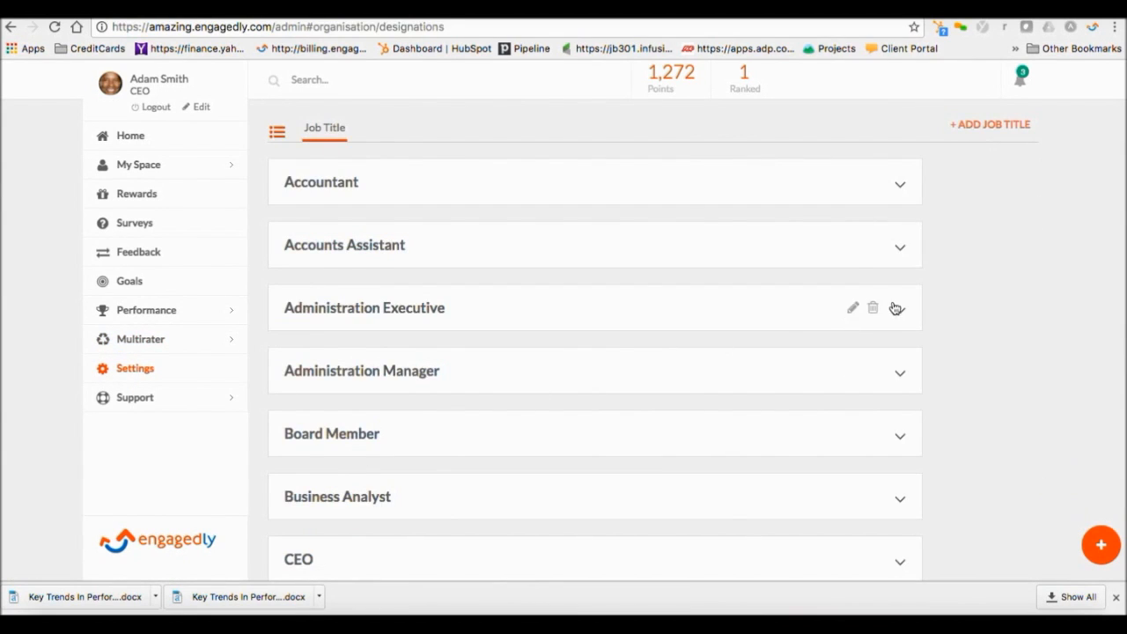
left_click(897, 307)
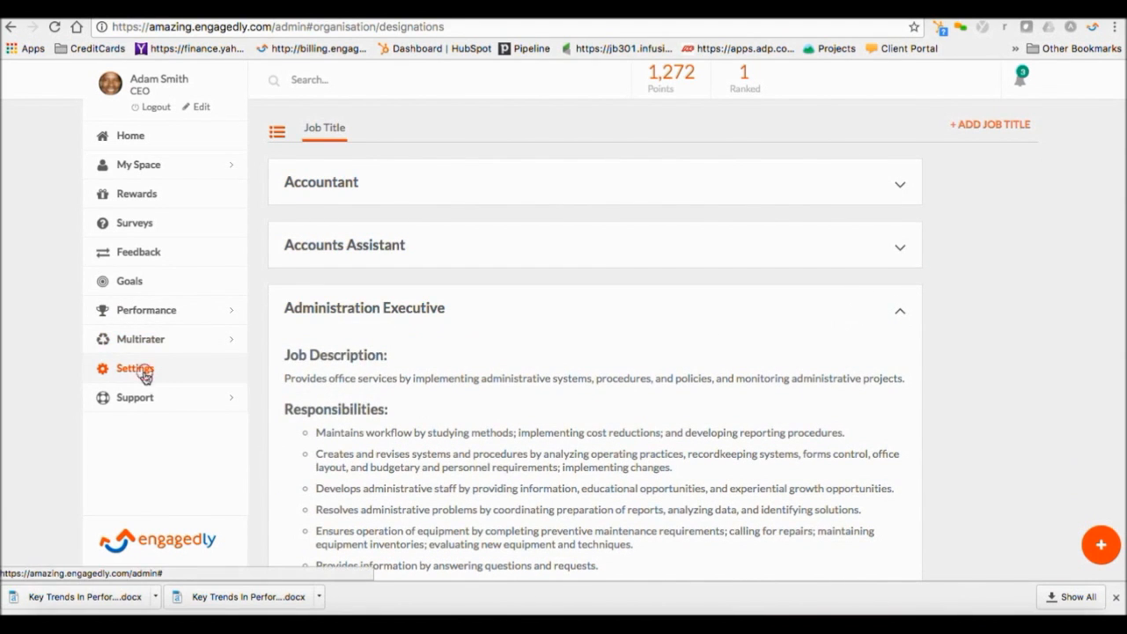
left_click(134, 368)
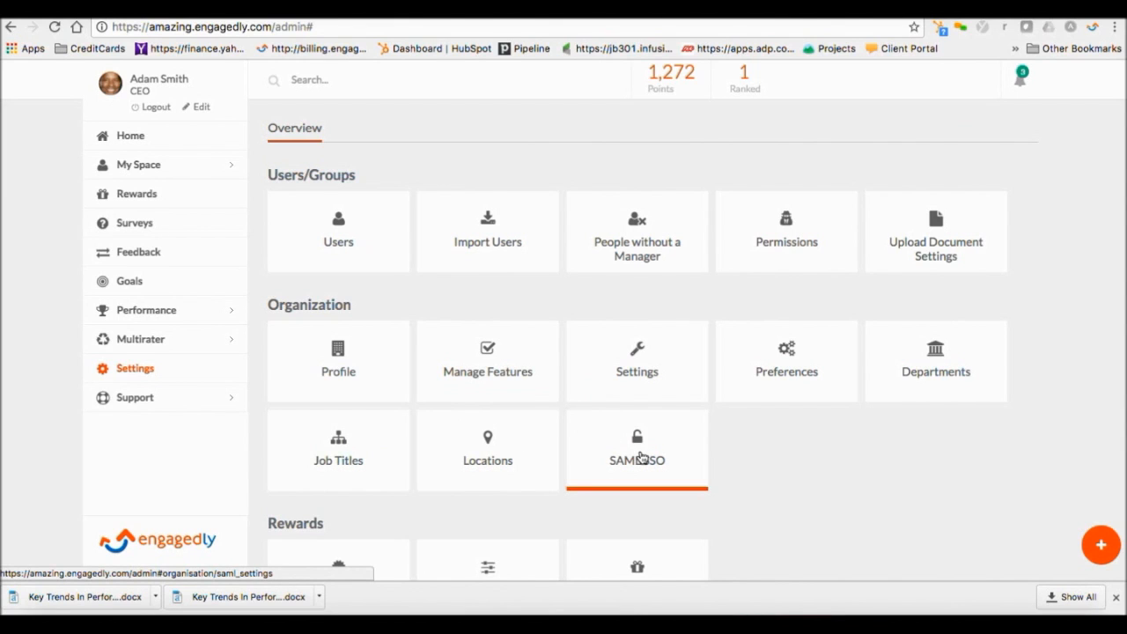
mouse_move(774, 459)
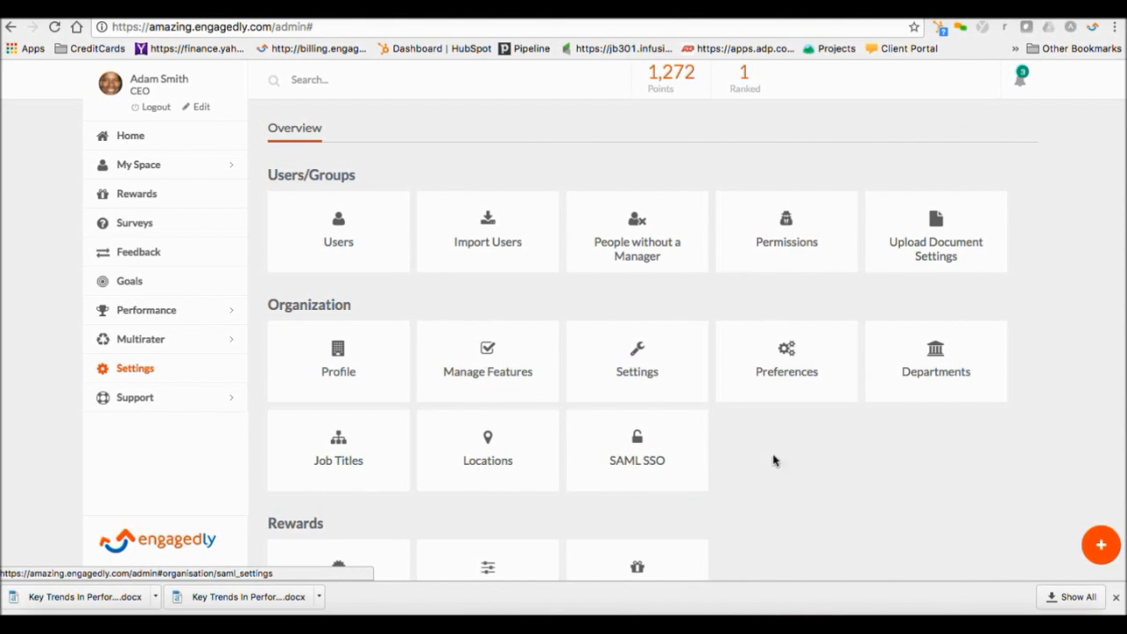
Open the Badges list, then start and cancel editing the Rock Star badge title.
scroll("down", 3)
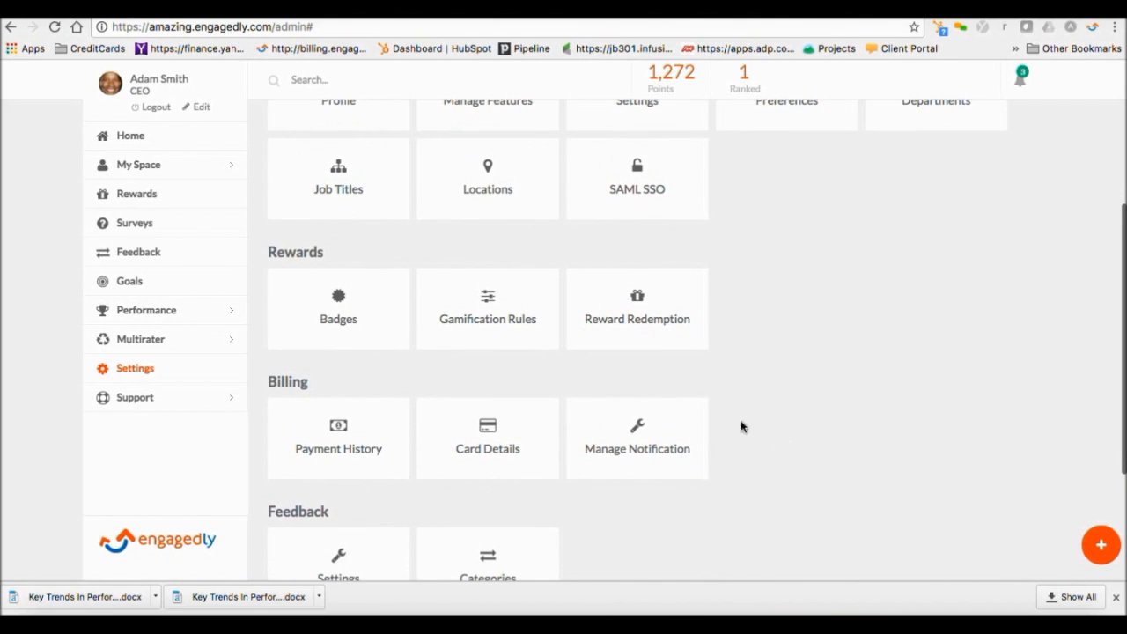
left_click(337, 308)
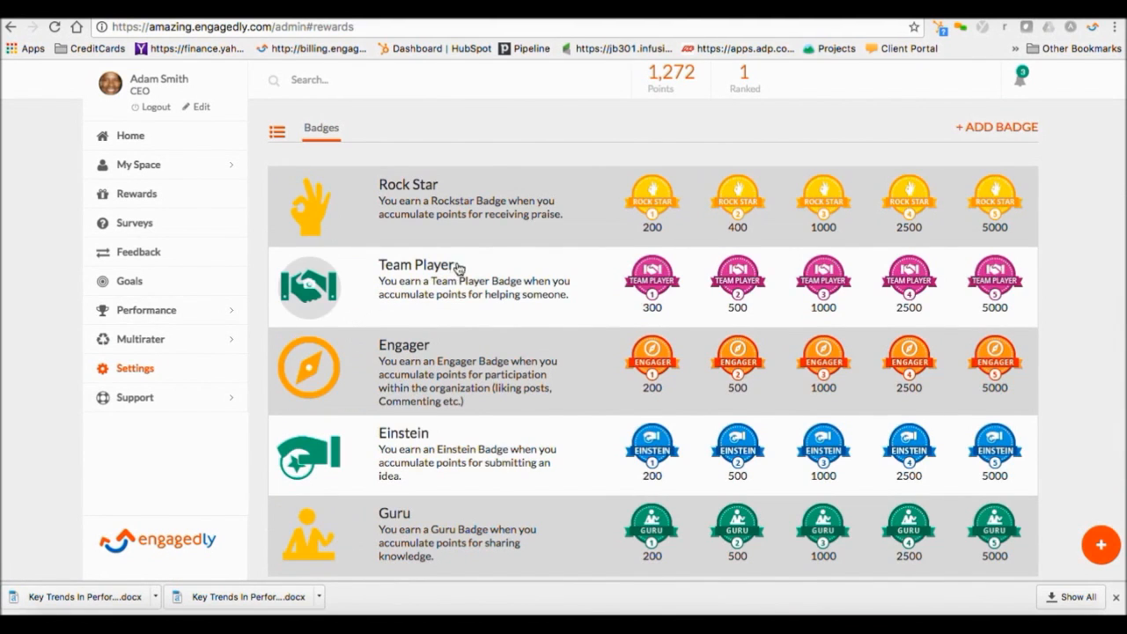
mouse_move(317, 211)
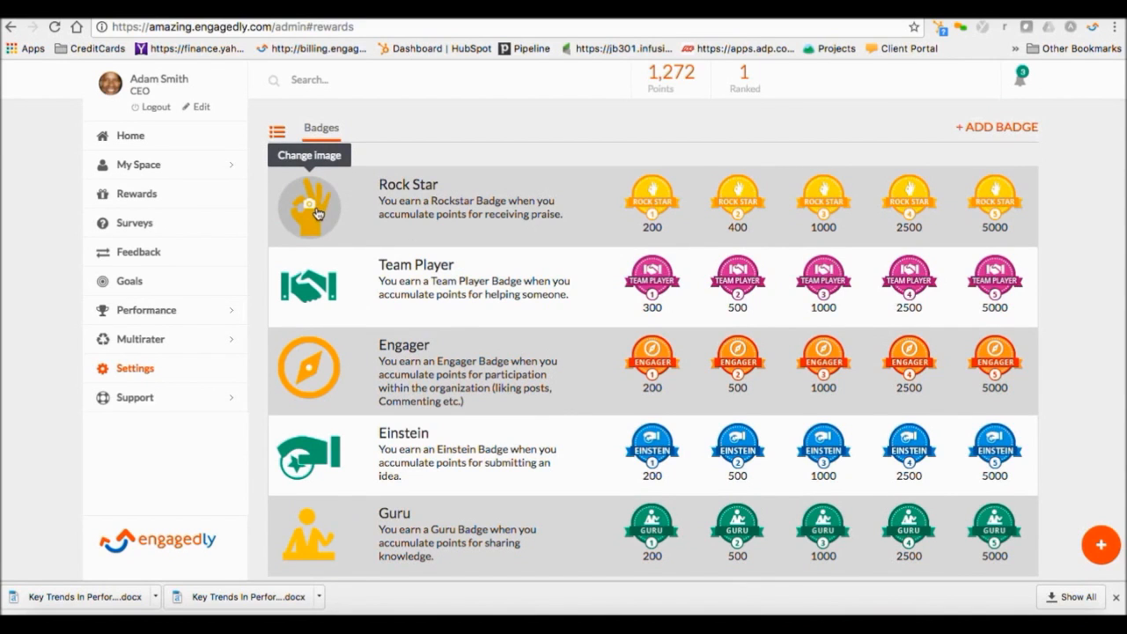
mouse_move(587, 197)
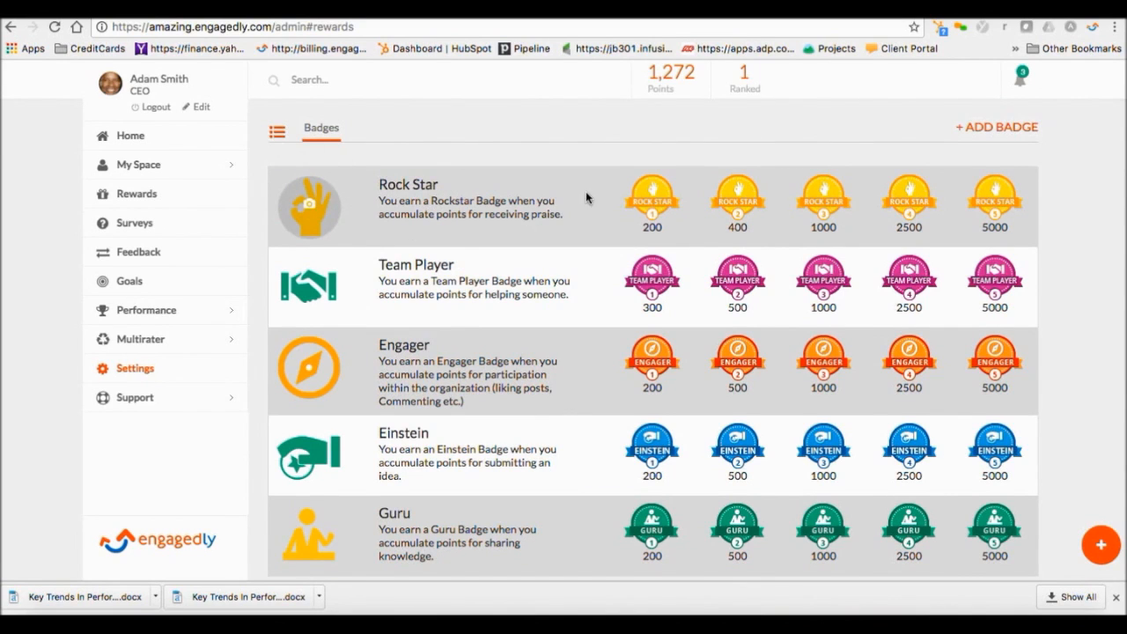
mouse_move(652, 201)
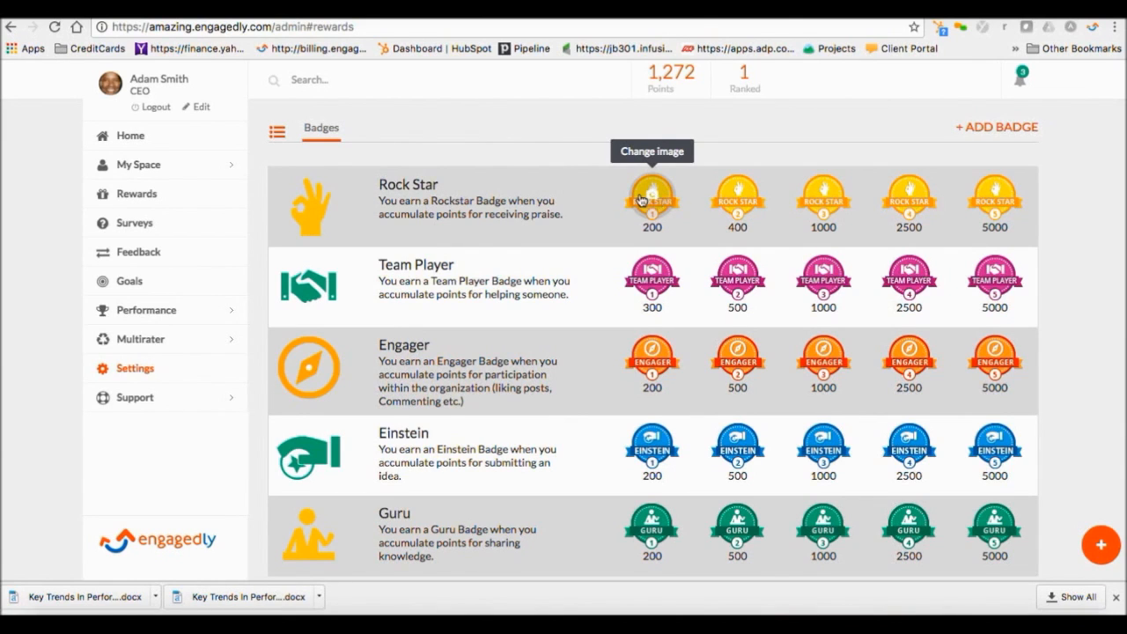
left_click(405, 184)
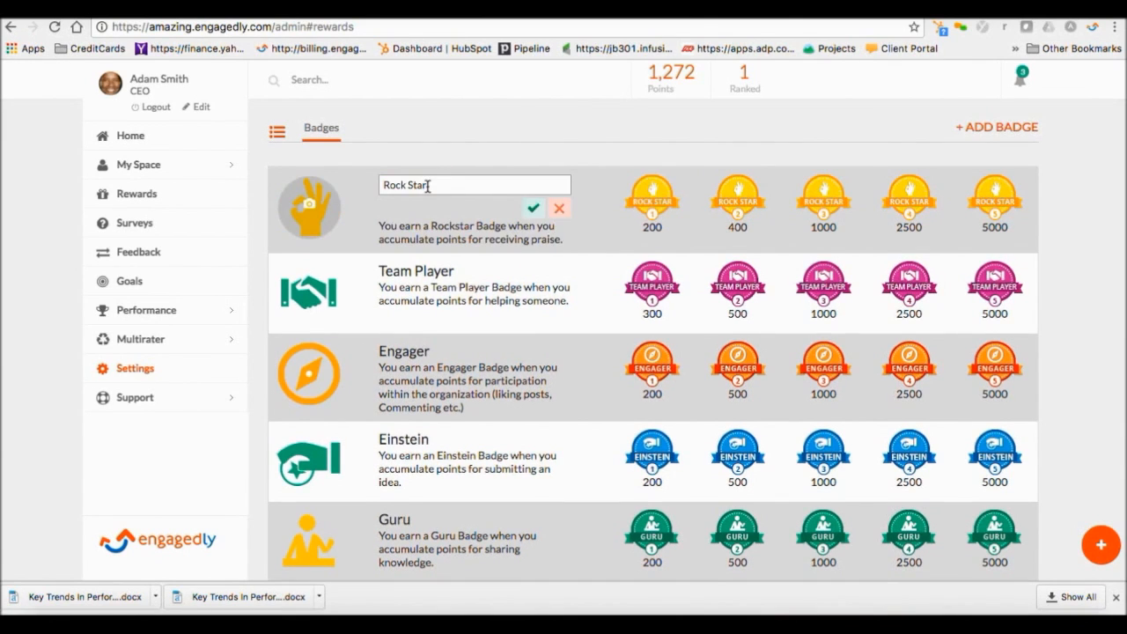
left_click(542, 206)
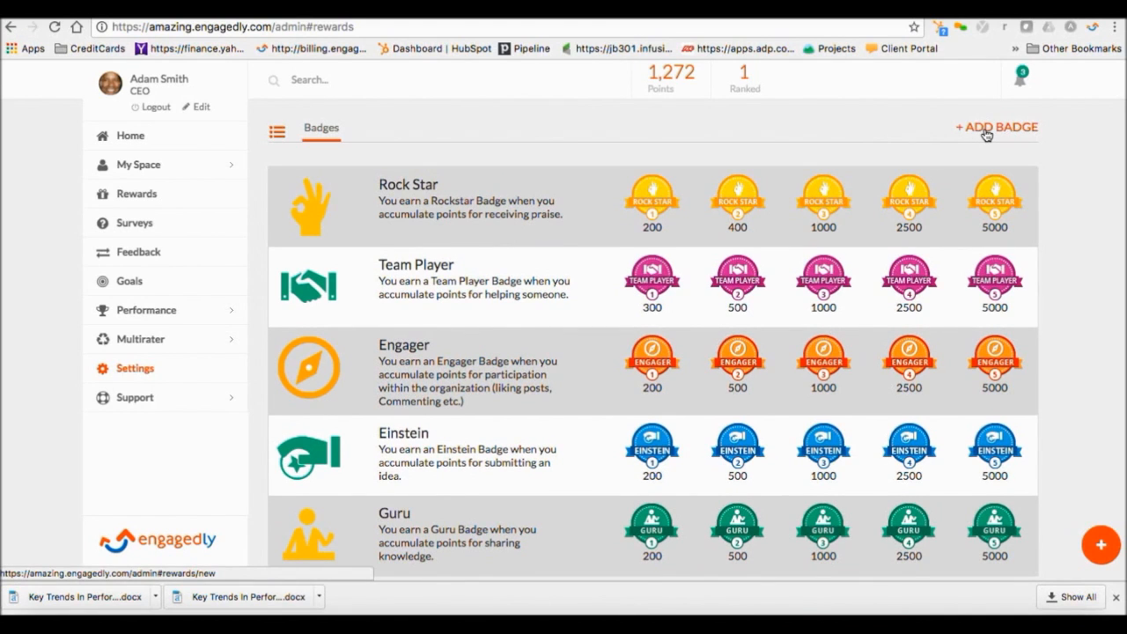
left_click(997, 127)
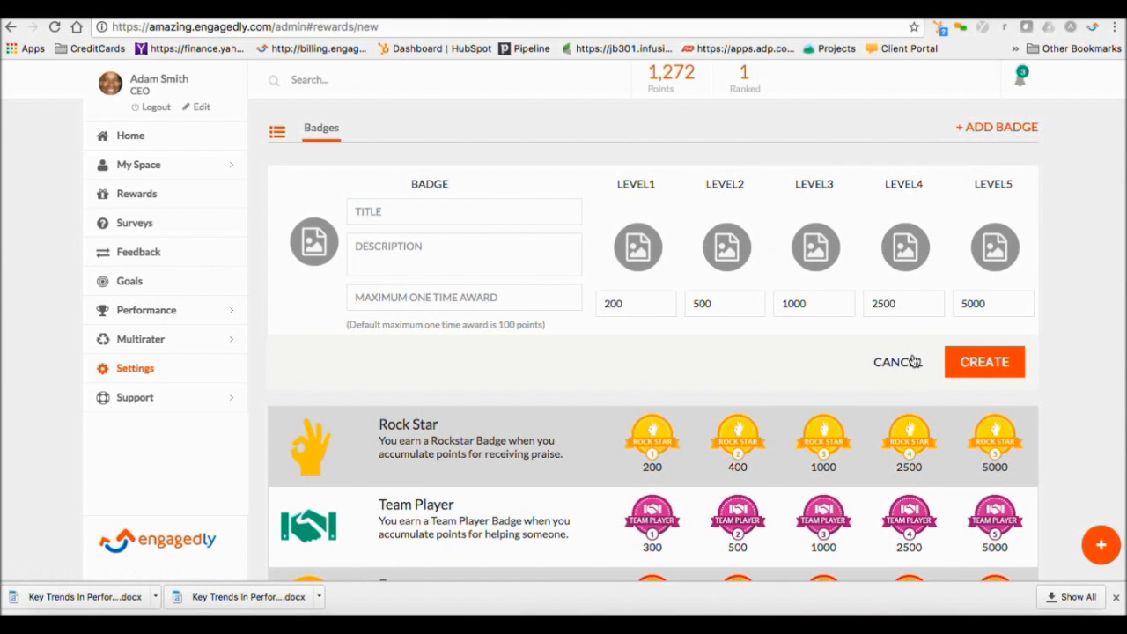
left_click(897, 362)
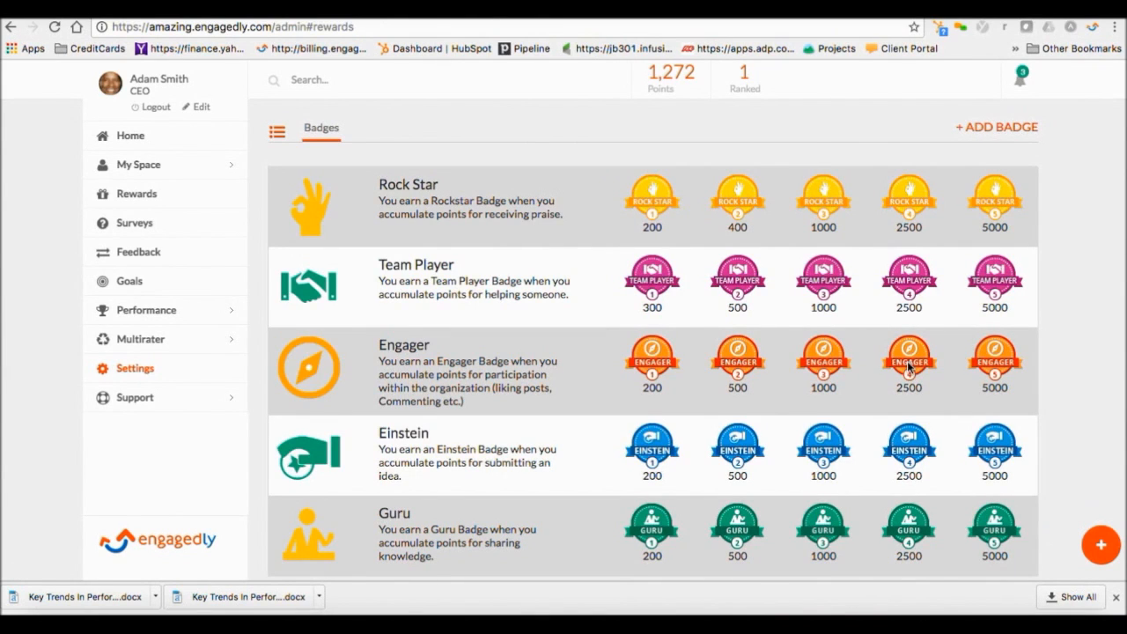
mouse_move(156, 369)
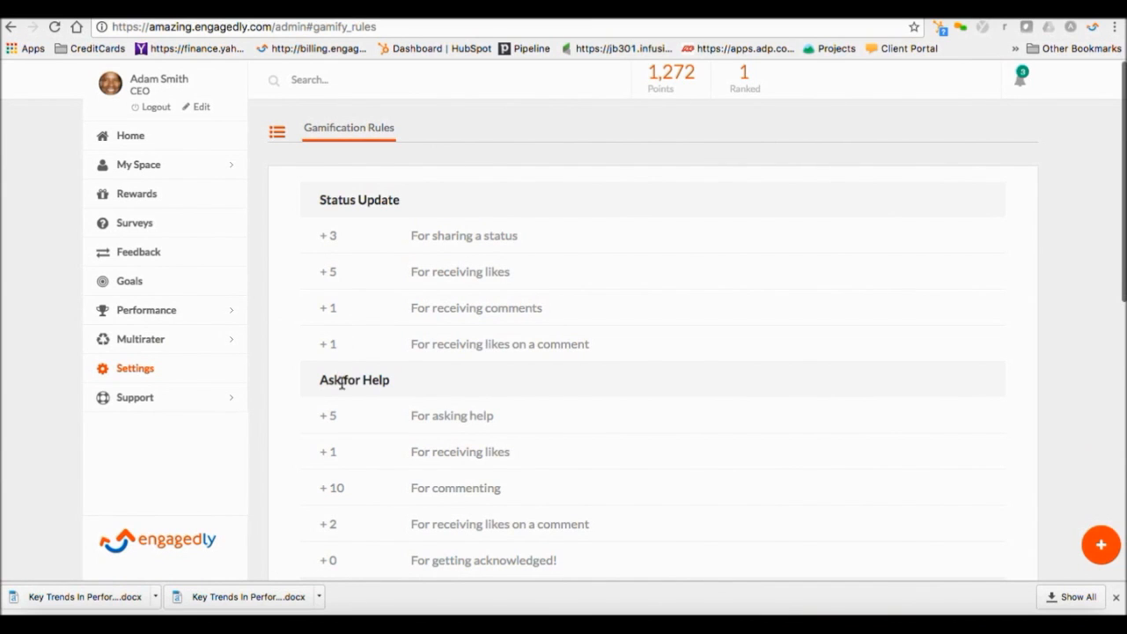
Open Gamification Rules showing points for status updates, ideas, knowledge sharing and praise.
scroll("down", 3)
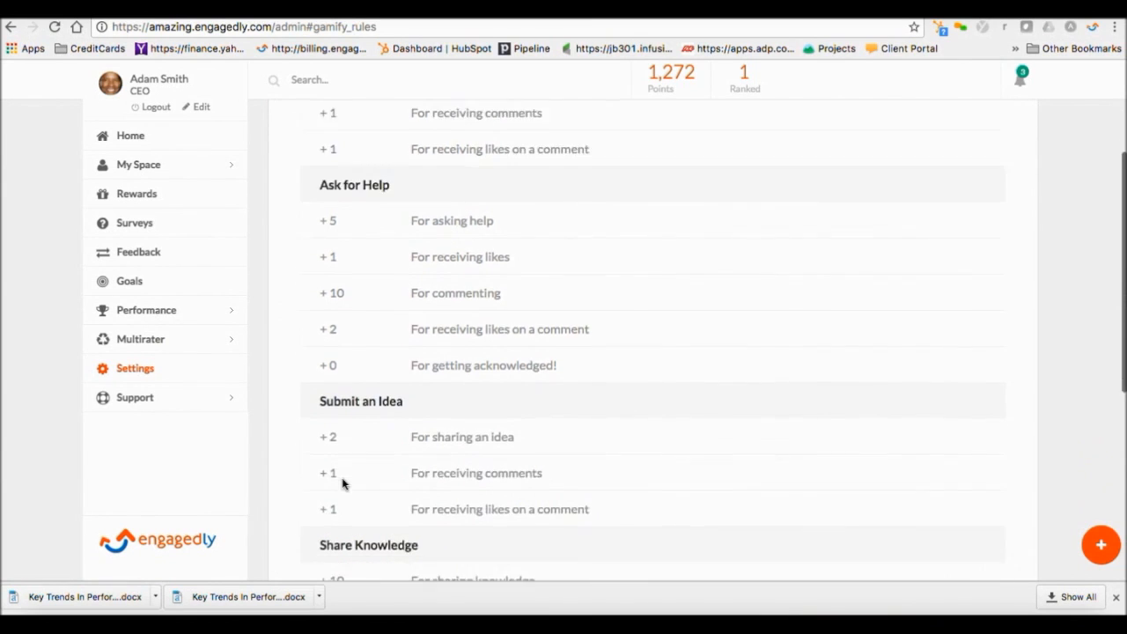
scroll("down", 3)
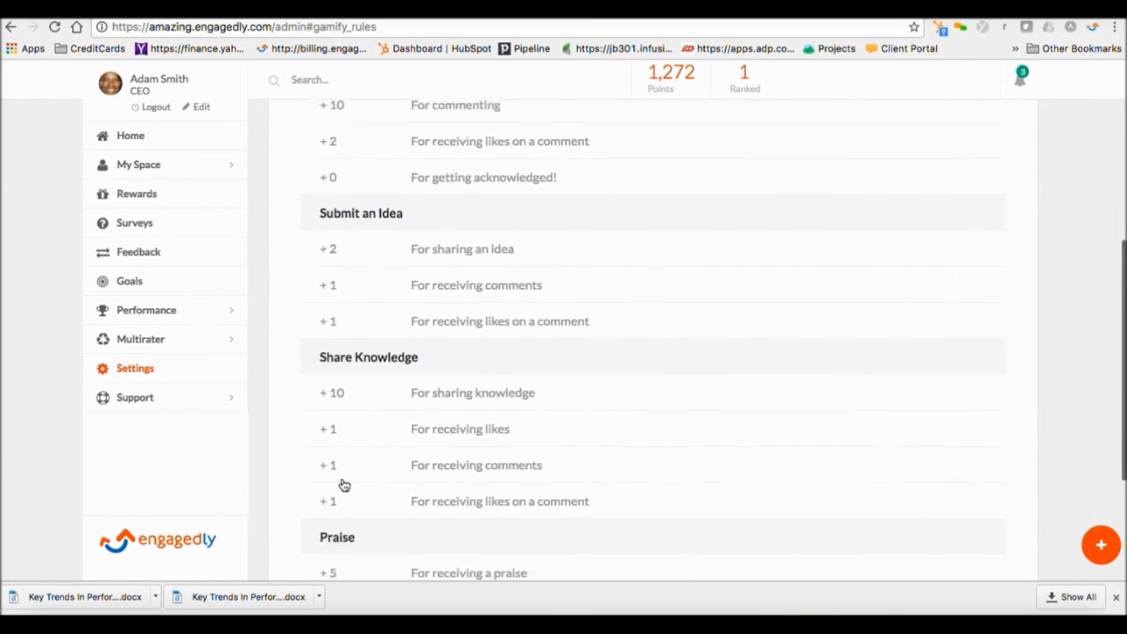
scroll("down", 3)
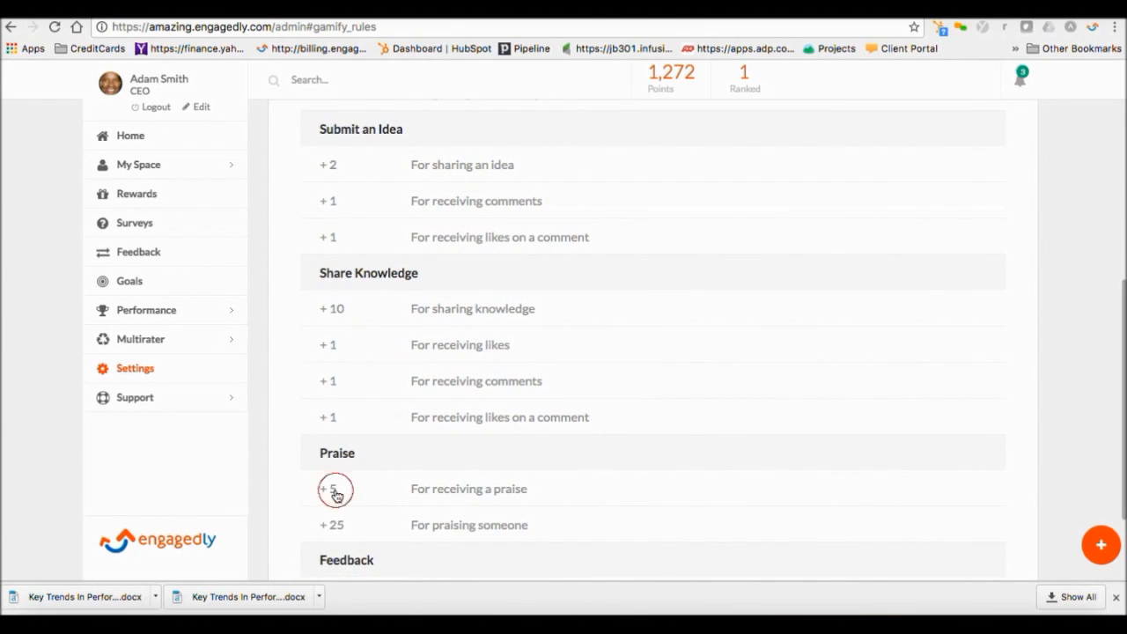
left_click(335, 488)
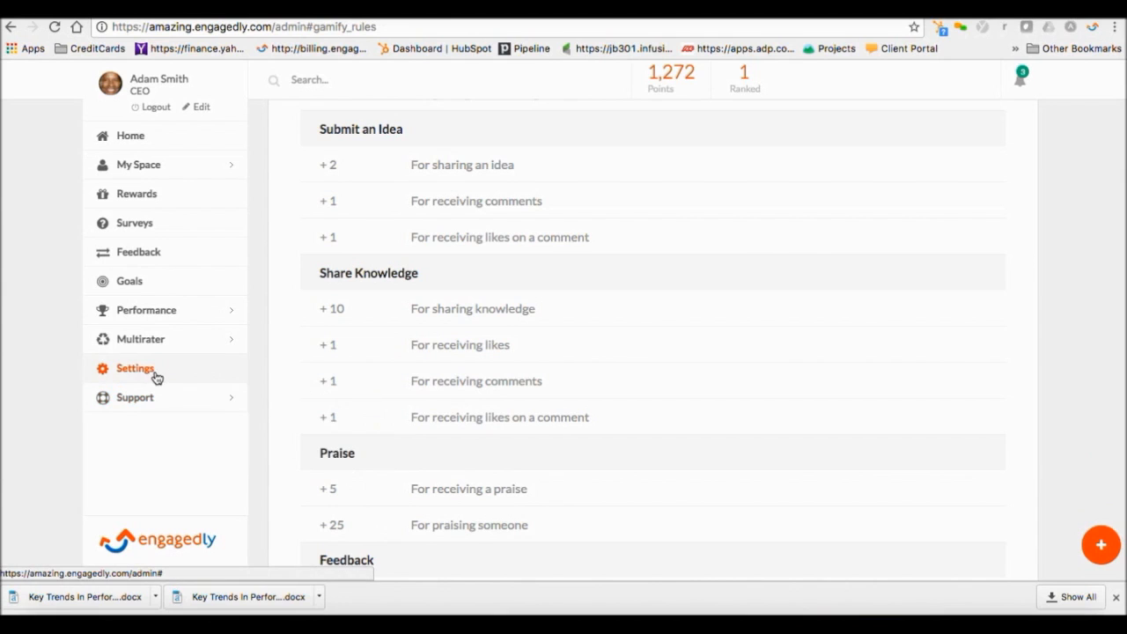
left_click(134, 368)
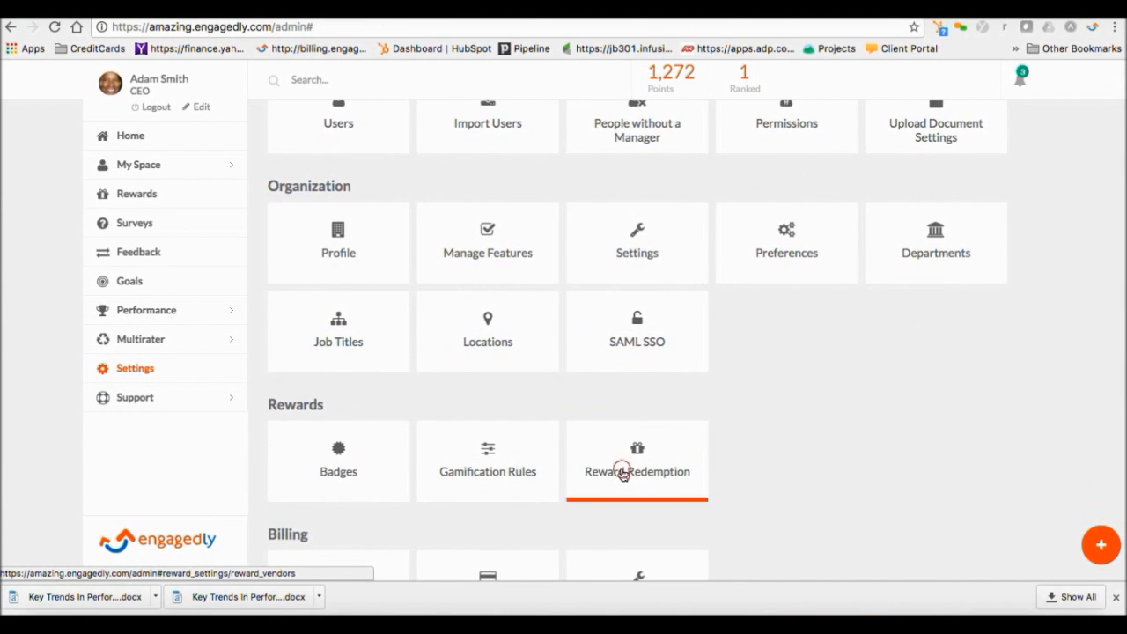
left_click(636, 471)
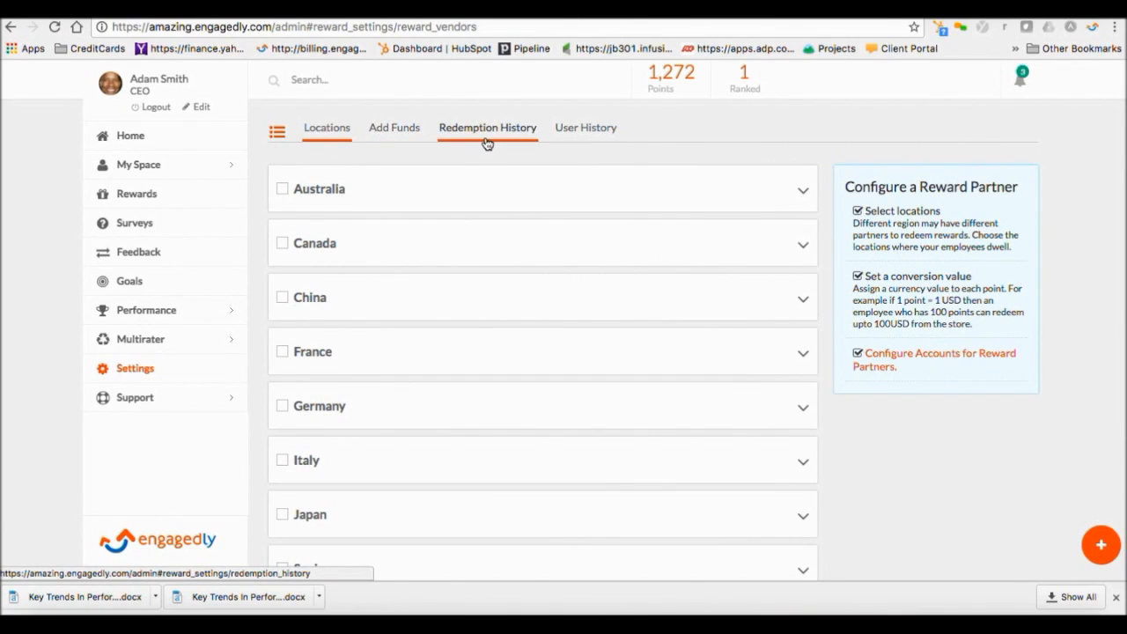
left_click(326, 128)
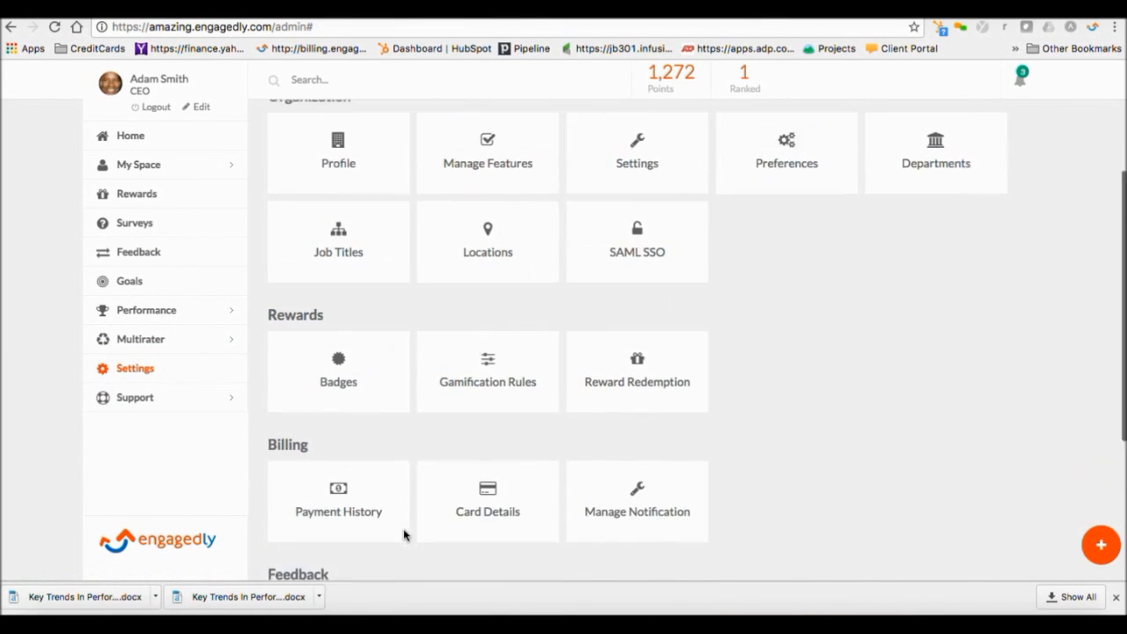
Review feedback options, including manager visibility set to Giver's Choice.
scroll("down", 3)
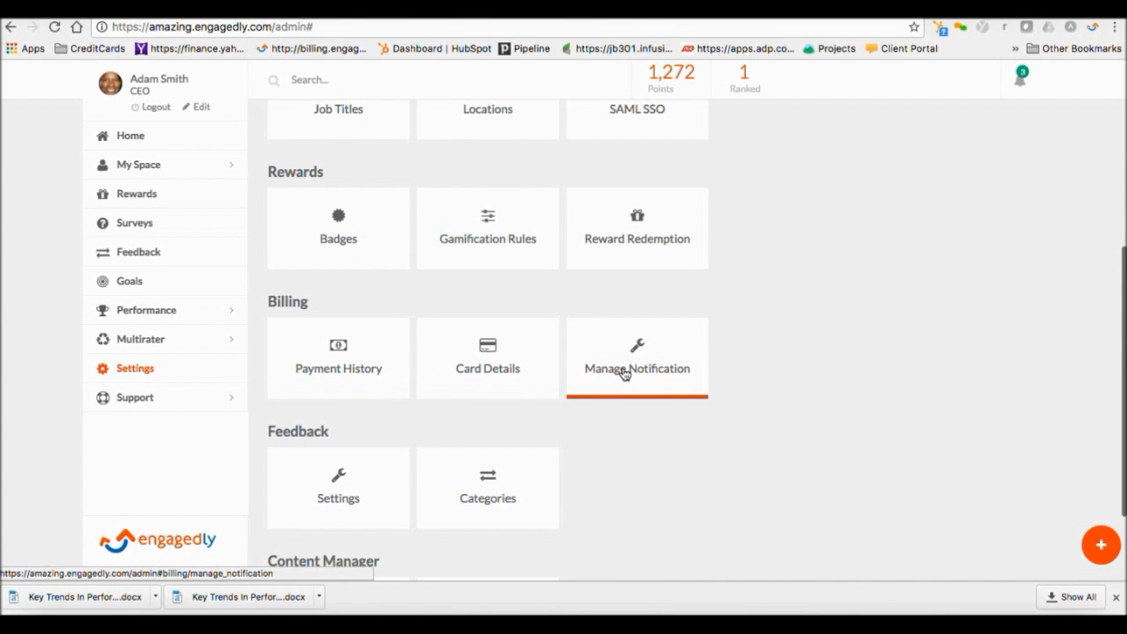
scroll("down", 3)
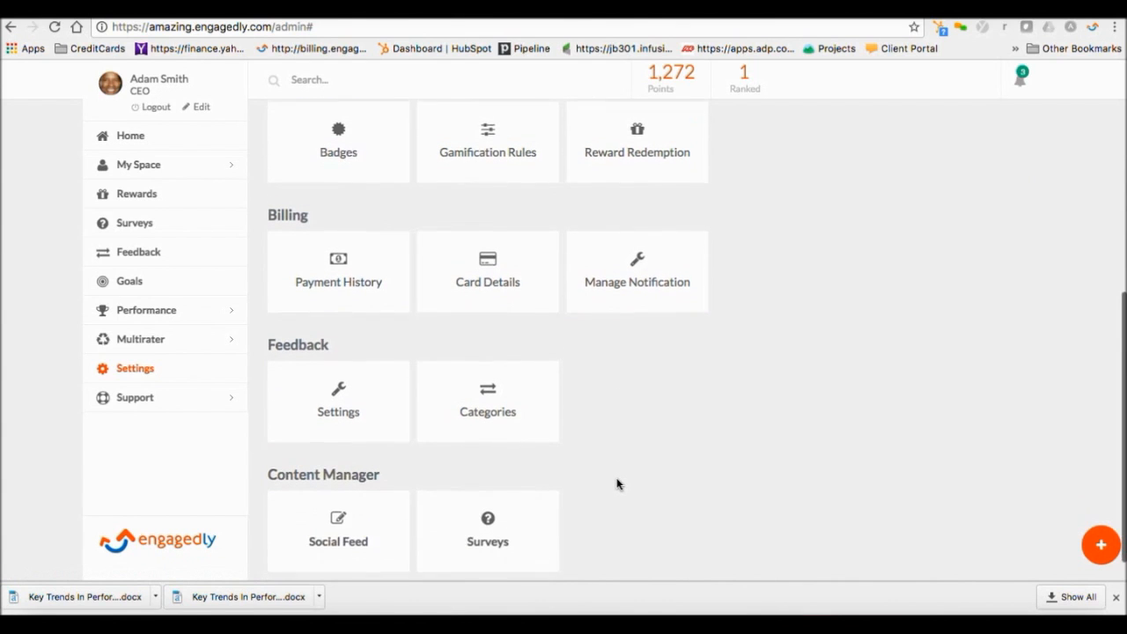
left_click(337, 400)
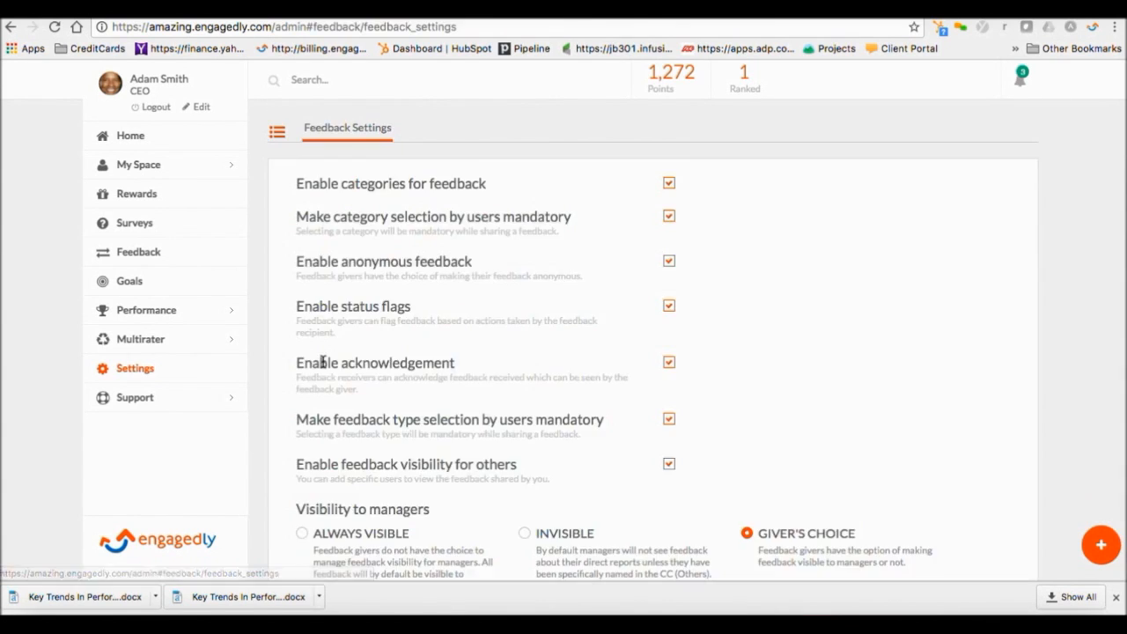
mouse_move(440, 254)
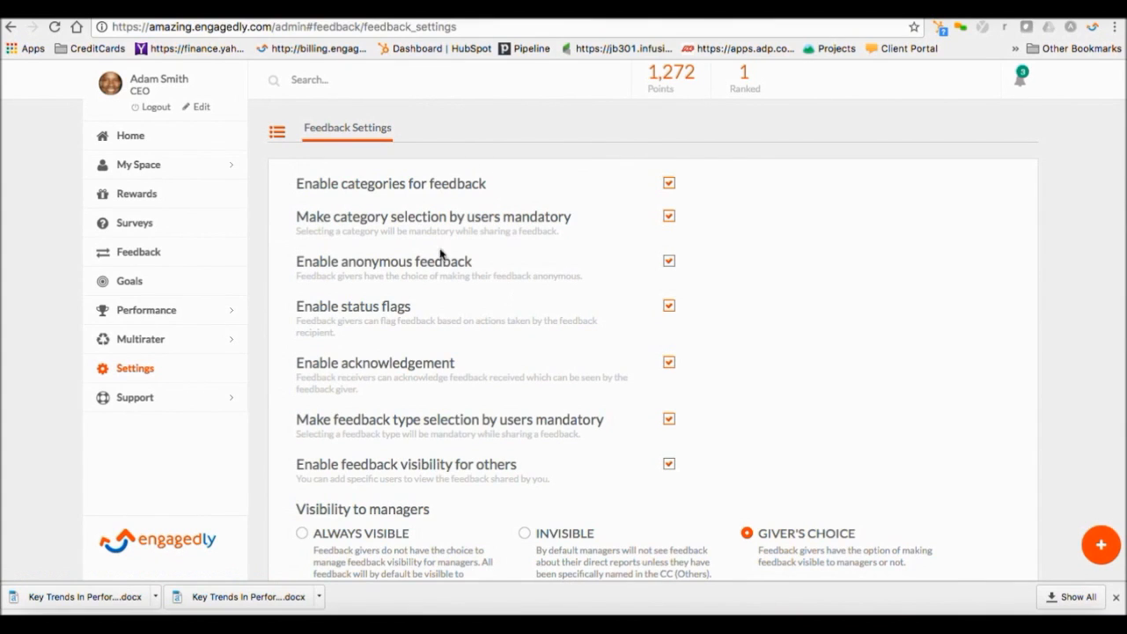
mouse_move(640, 472)
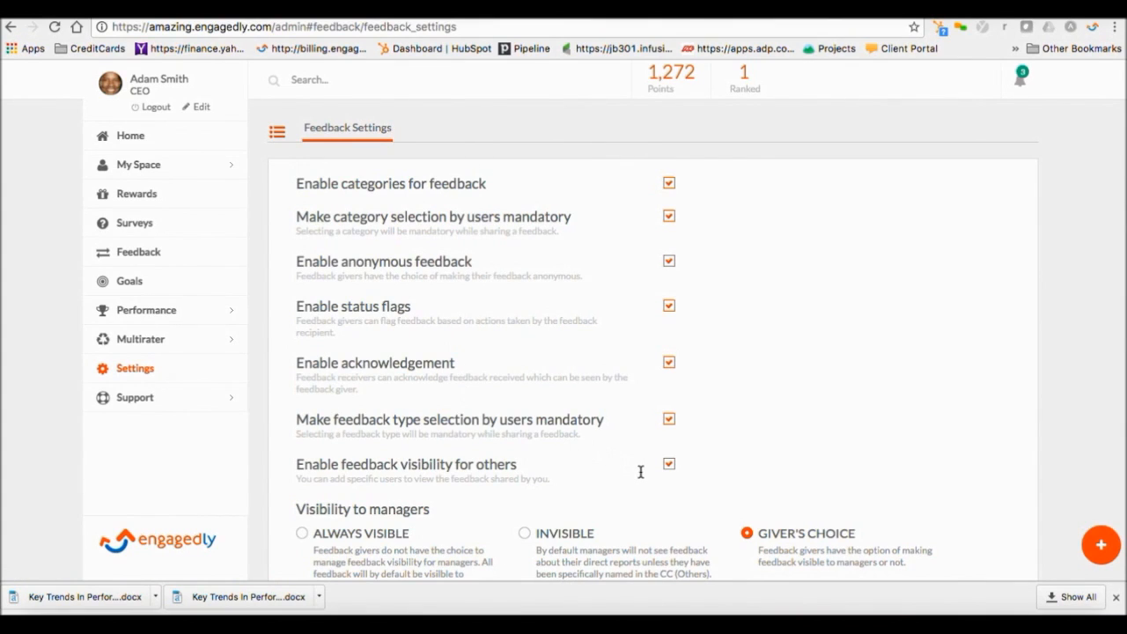
mouse_move(643, 476)
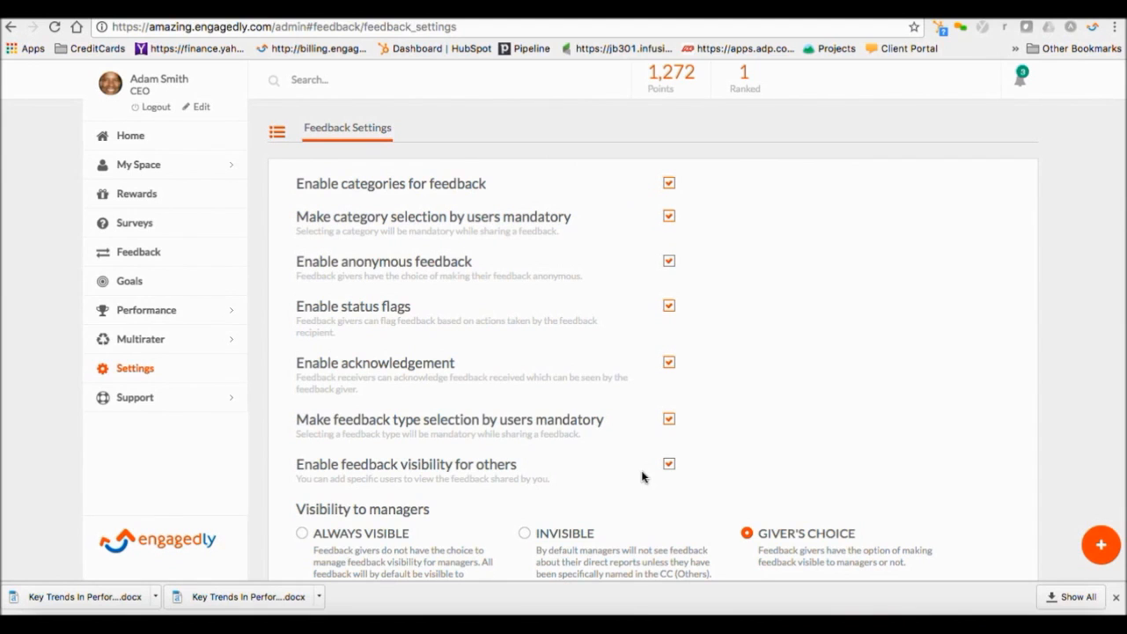
scroll("down", 3)
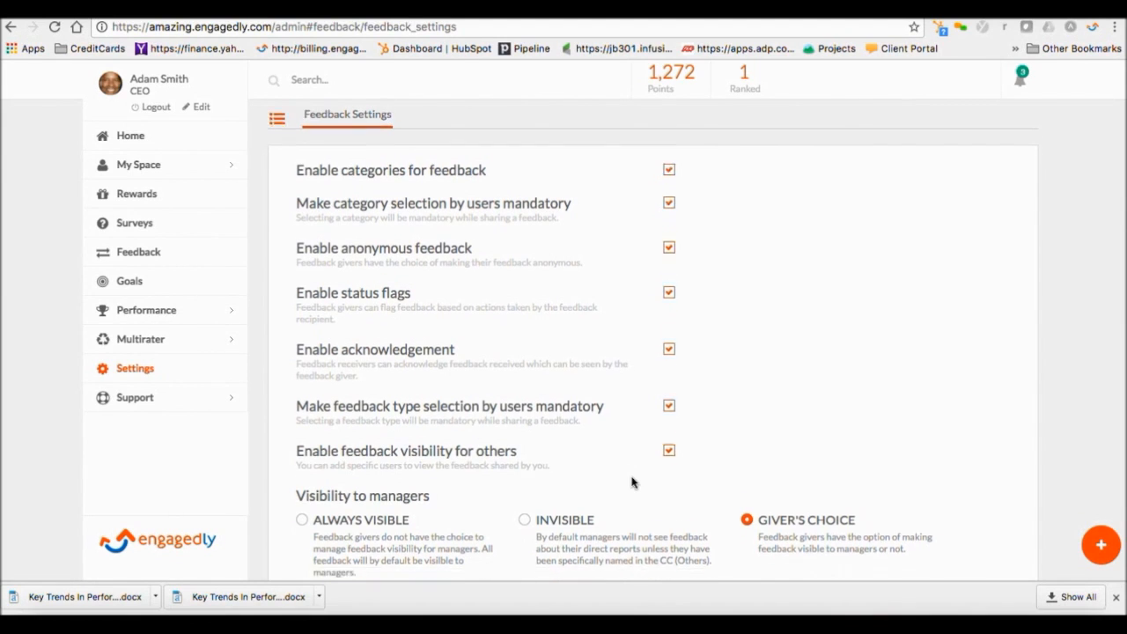
scroll("down", 3)
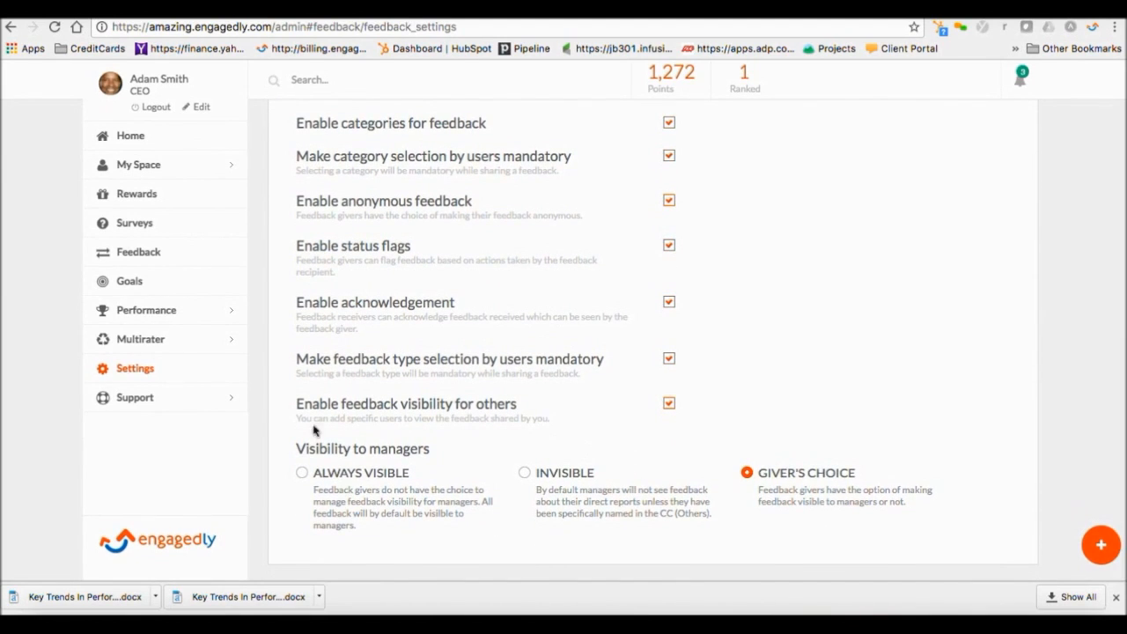
mouse_move(640, 450)
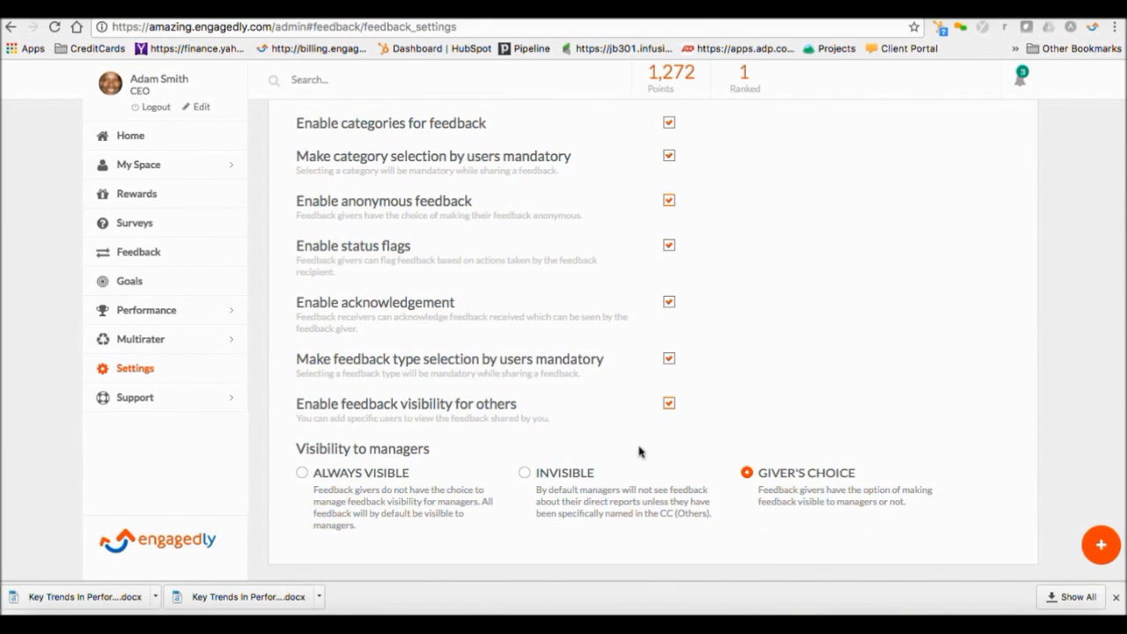
mouse_move(139, 371)
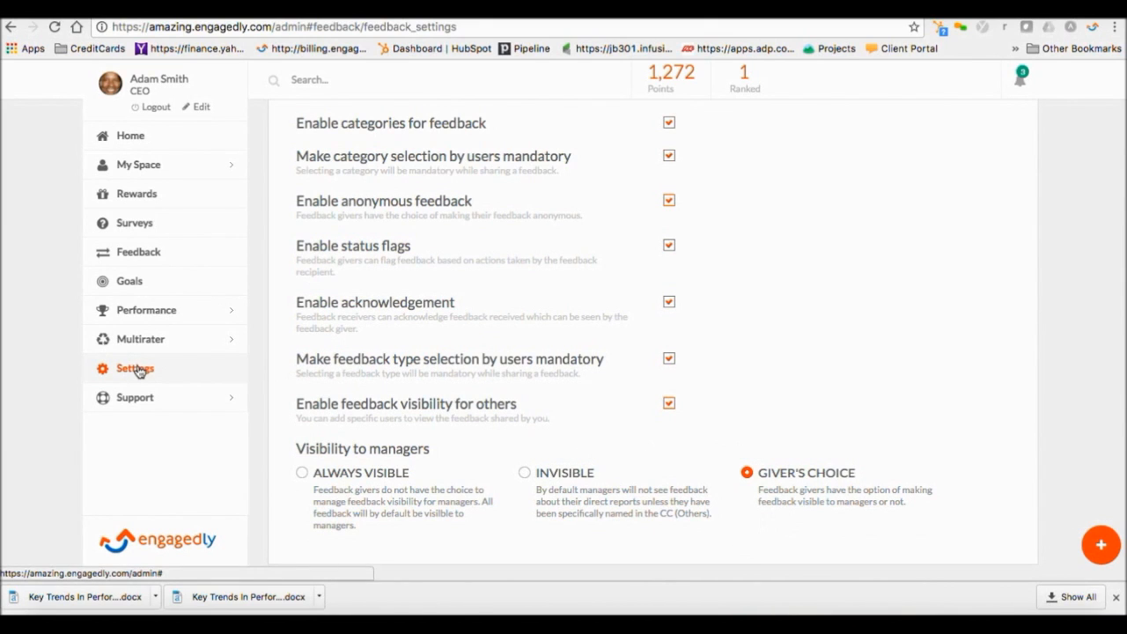
Browse the feedback categories from Accountability & Ownership through Problem Solving.
left_click(135, 368)
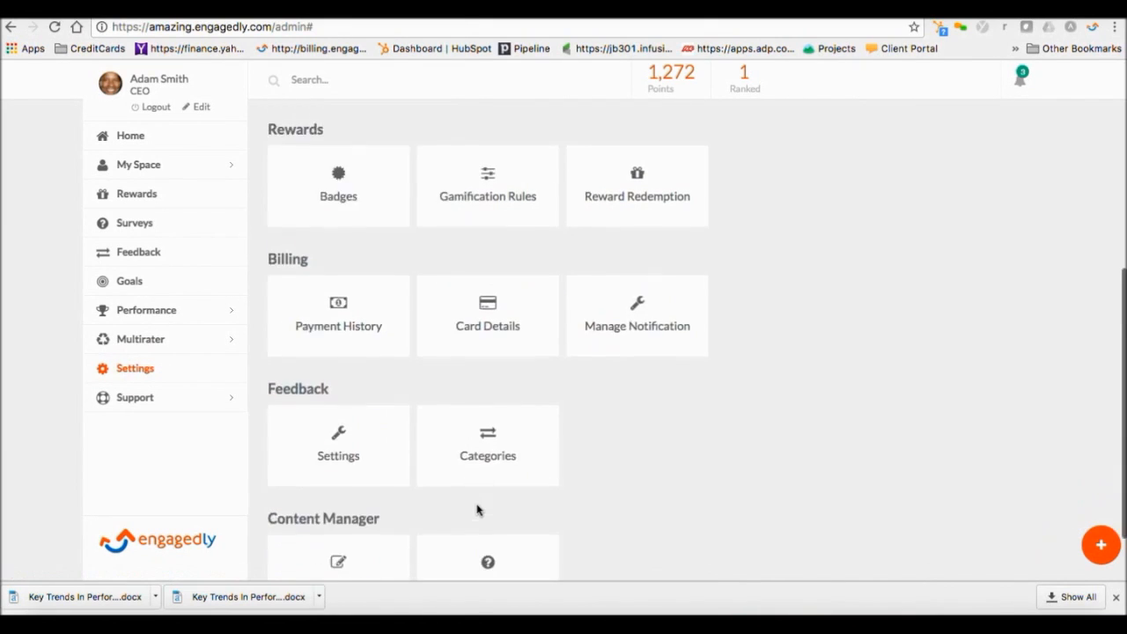
left_click(487, 445)
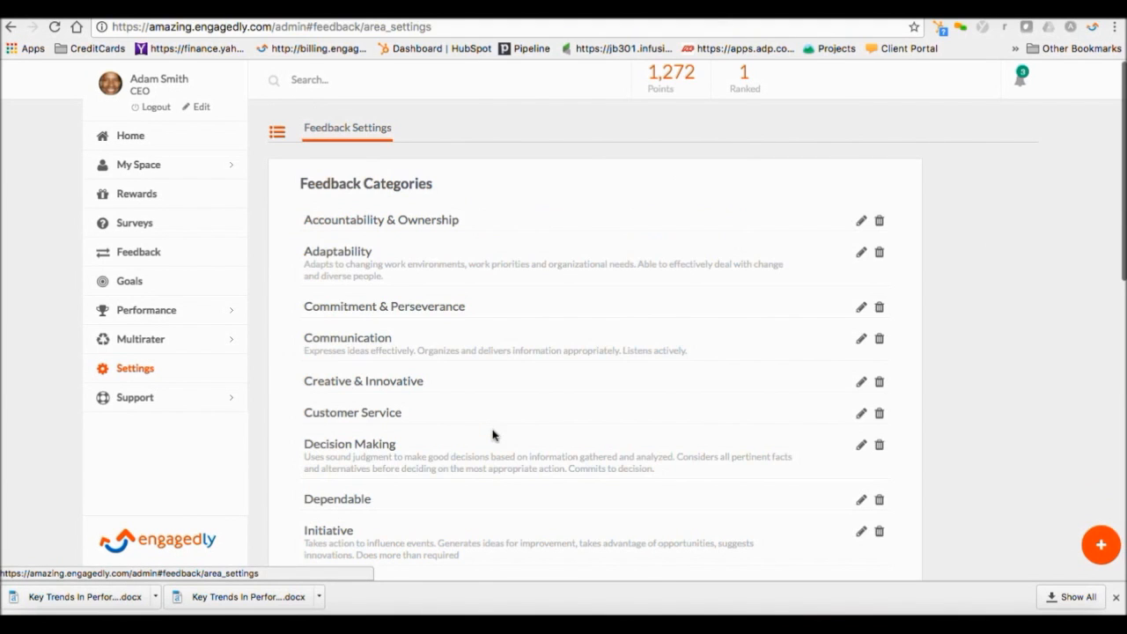
mouse_move(686, 473)
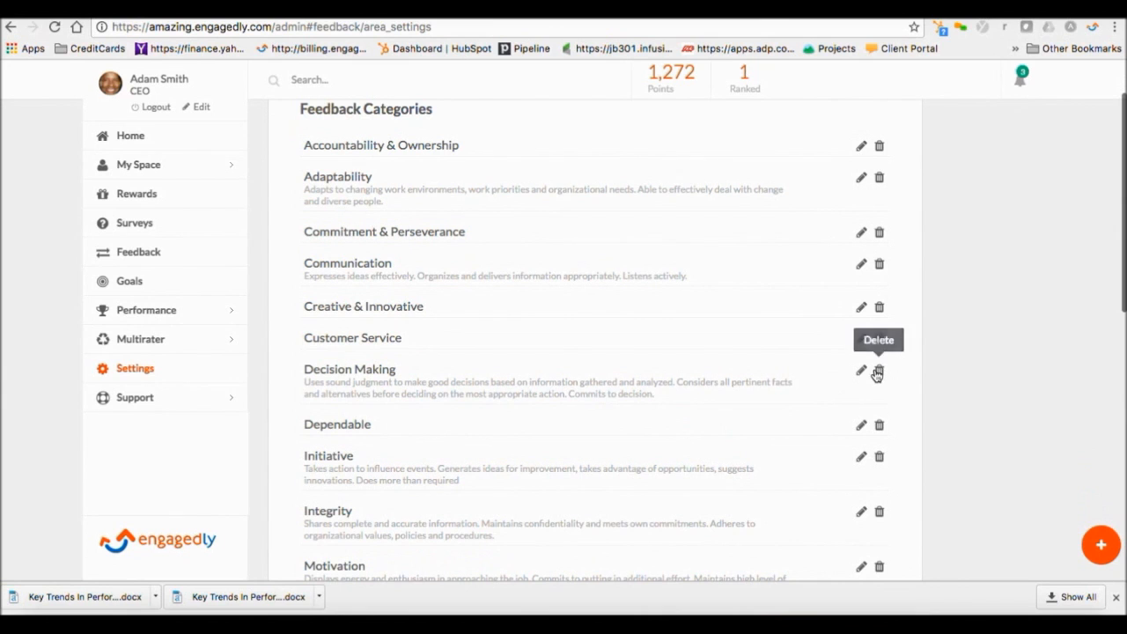
scroll("down", 3)
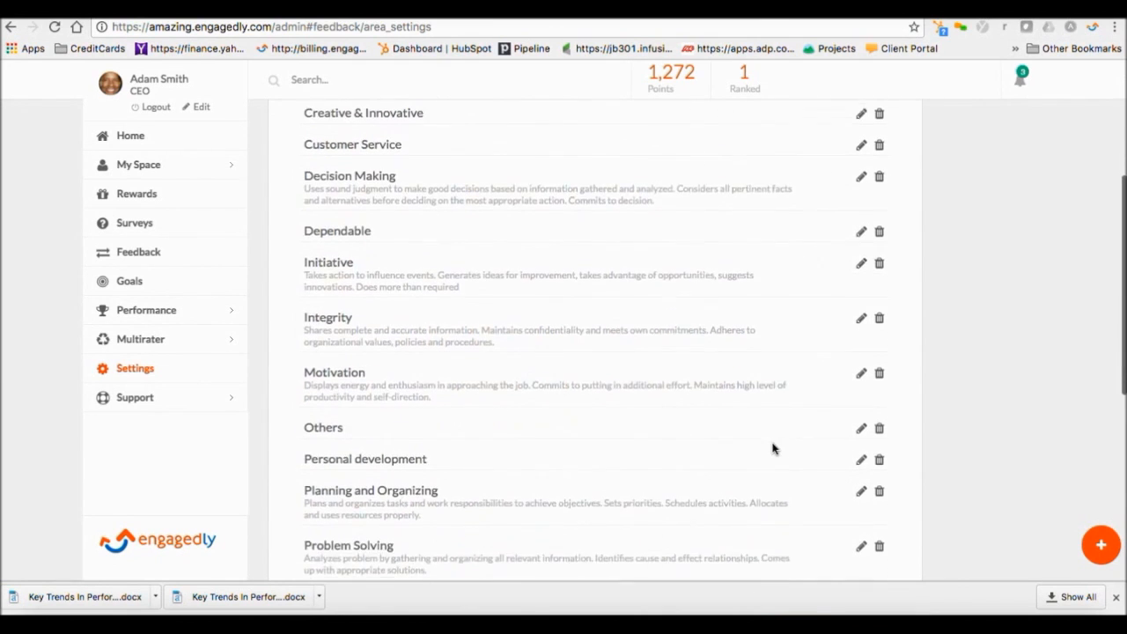
scroll("down", 3)
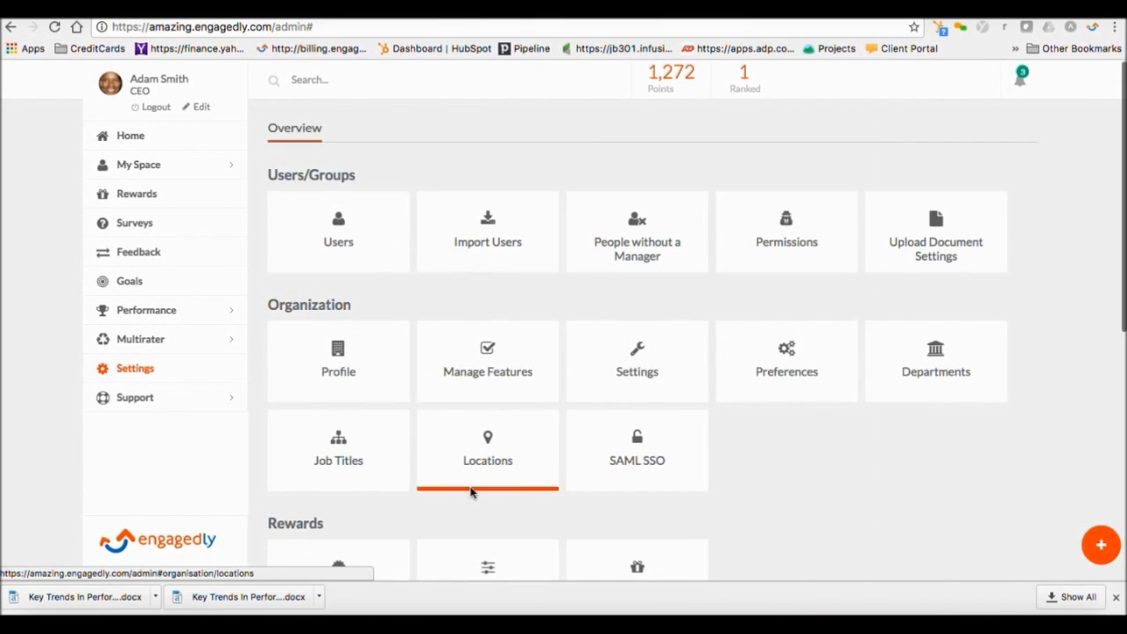
scroll("down", 3)
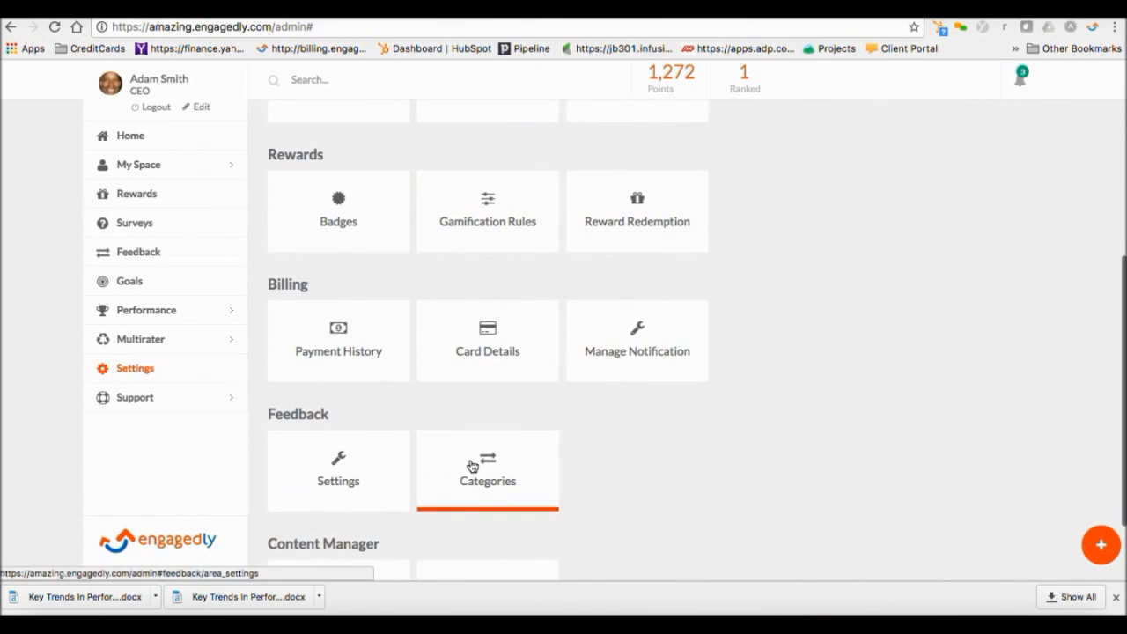
scroll("down", 3)
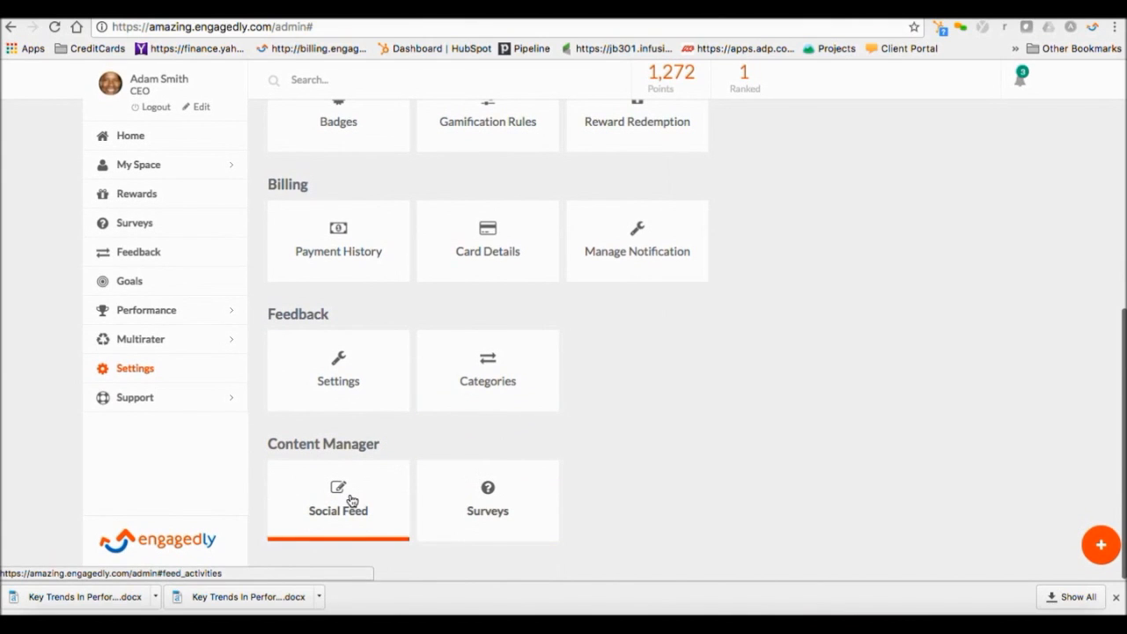
left_click(338, 500)
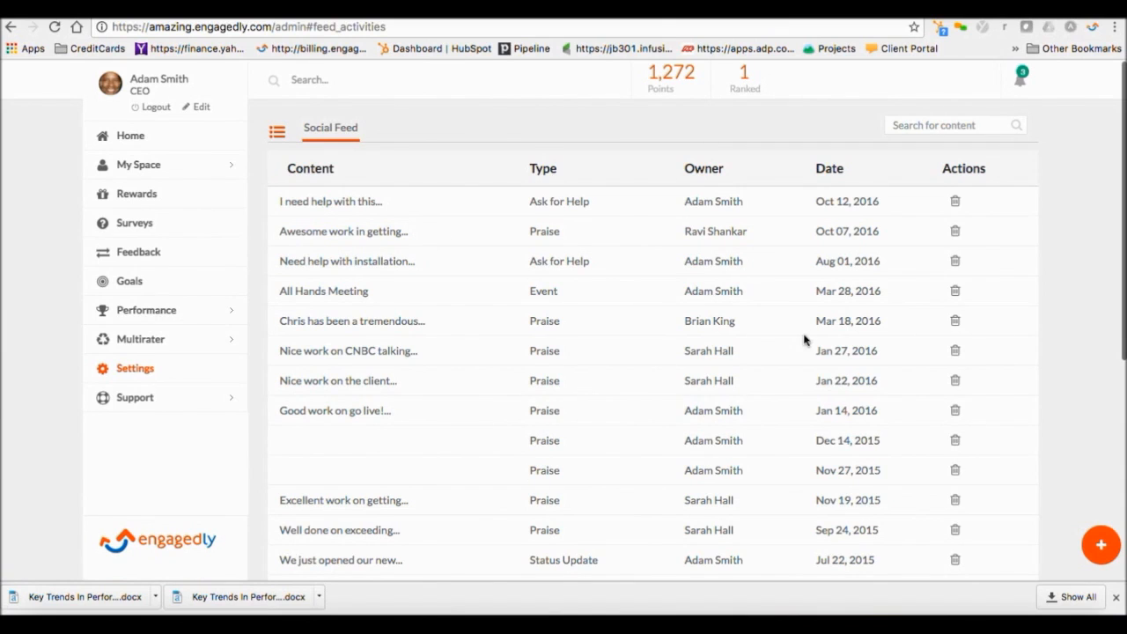
mouse_move(954, 381)
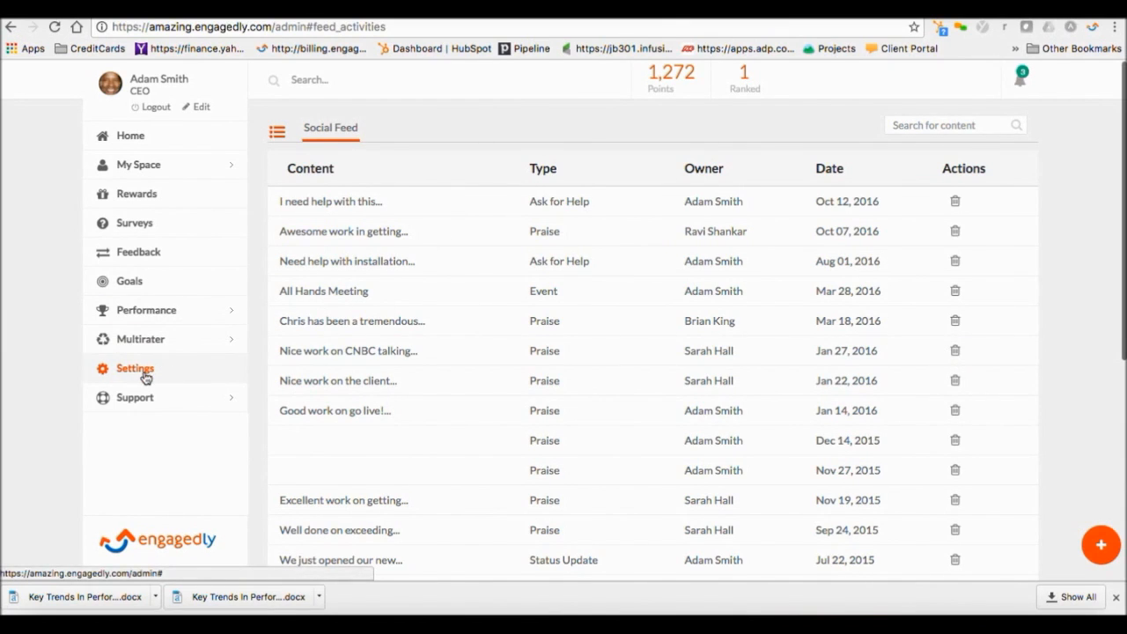
left_click(135, 368)
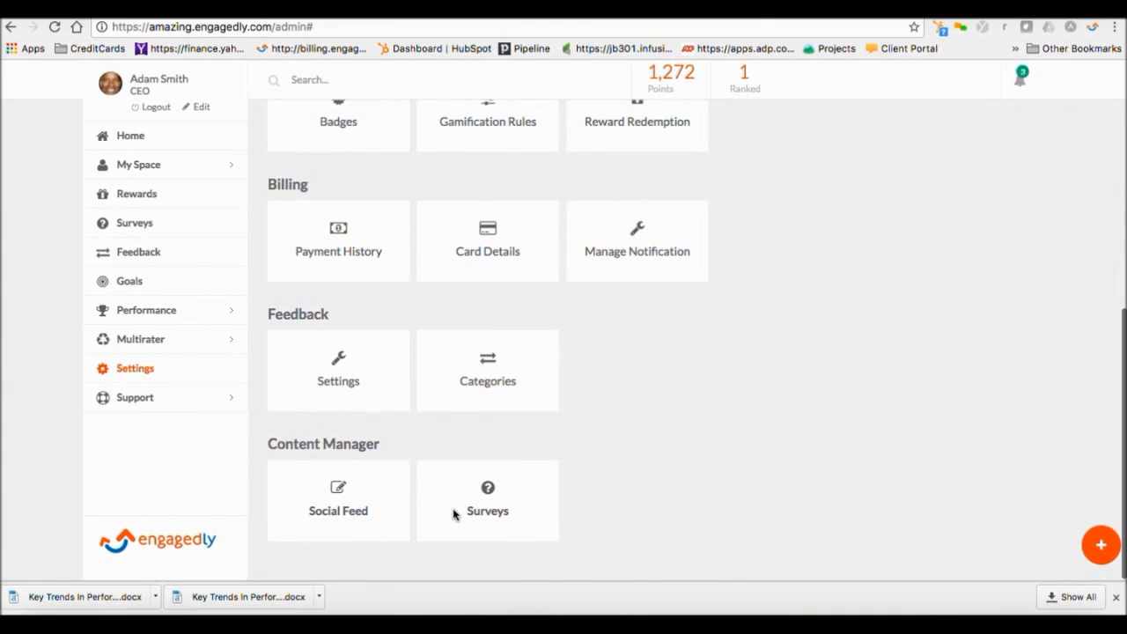